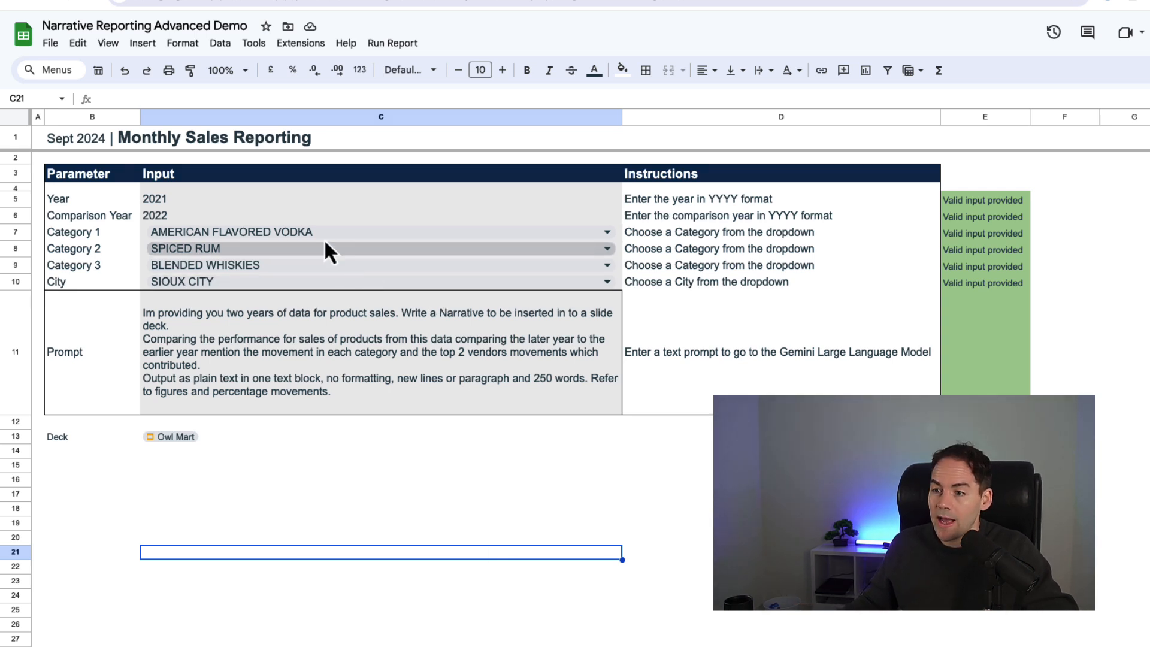
{"action": "mouse_move", "coordinate": [284, 199]}
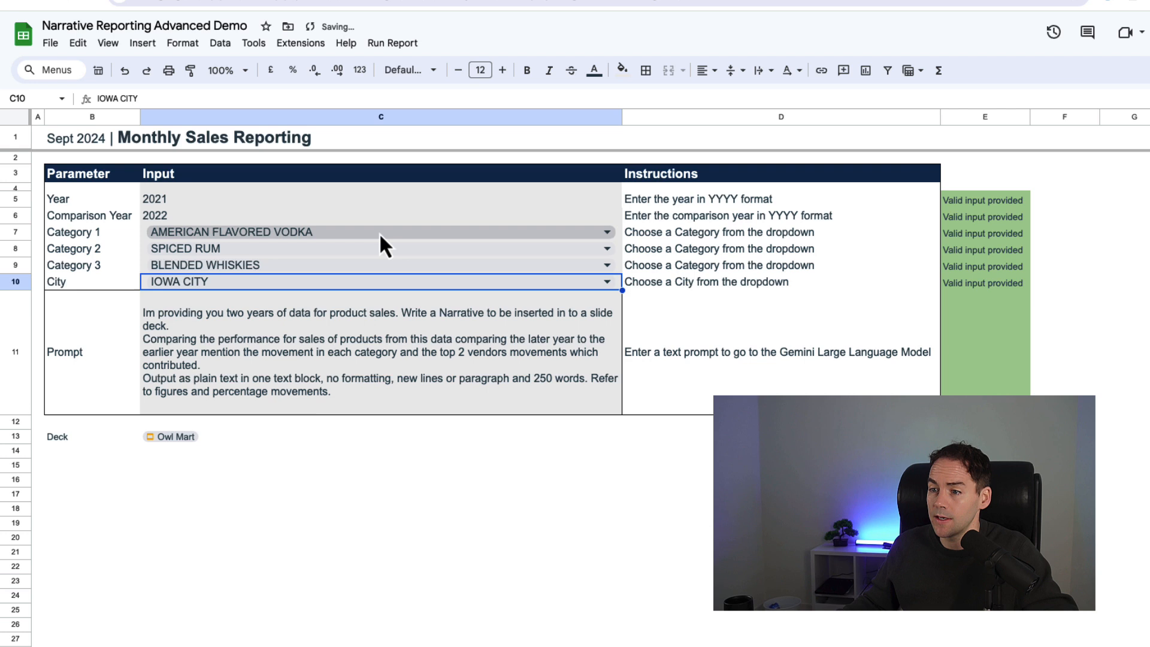
Step: Open the Run Report menu to start Refresh Report and Transfer to Chart
{"action": "left_click", "coordinate": [392, 43]}
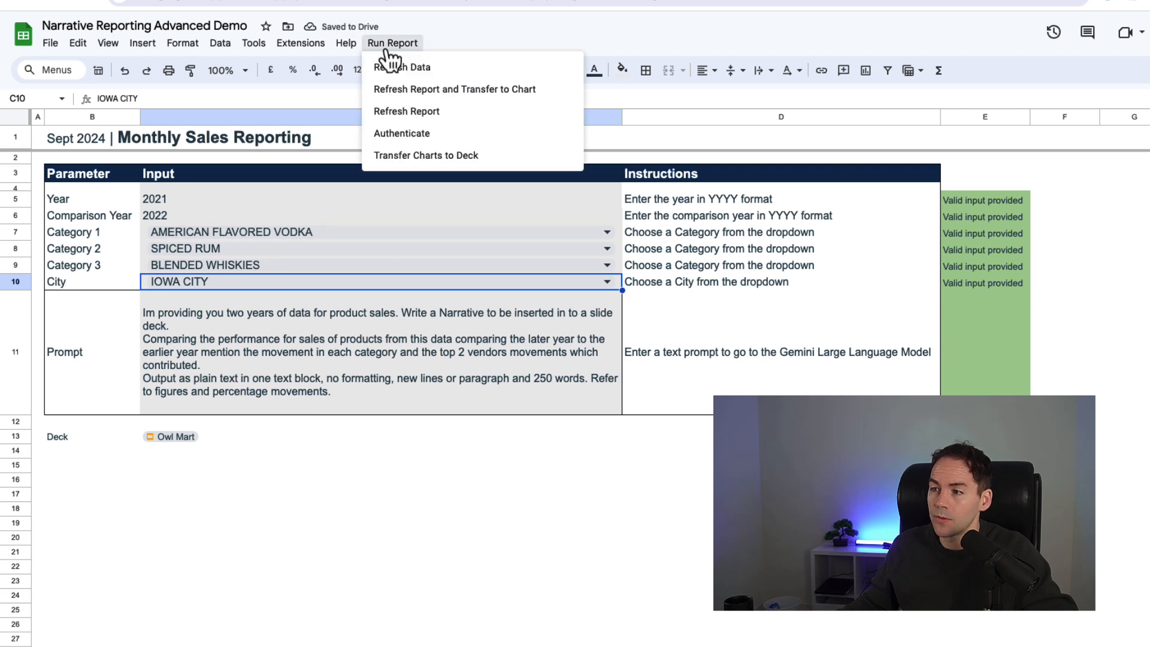
{"action": "mouse_move", "coordinate": [414, 105]}
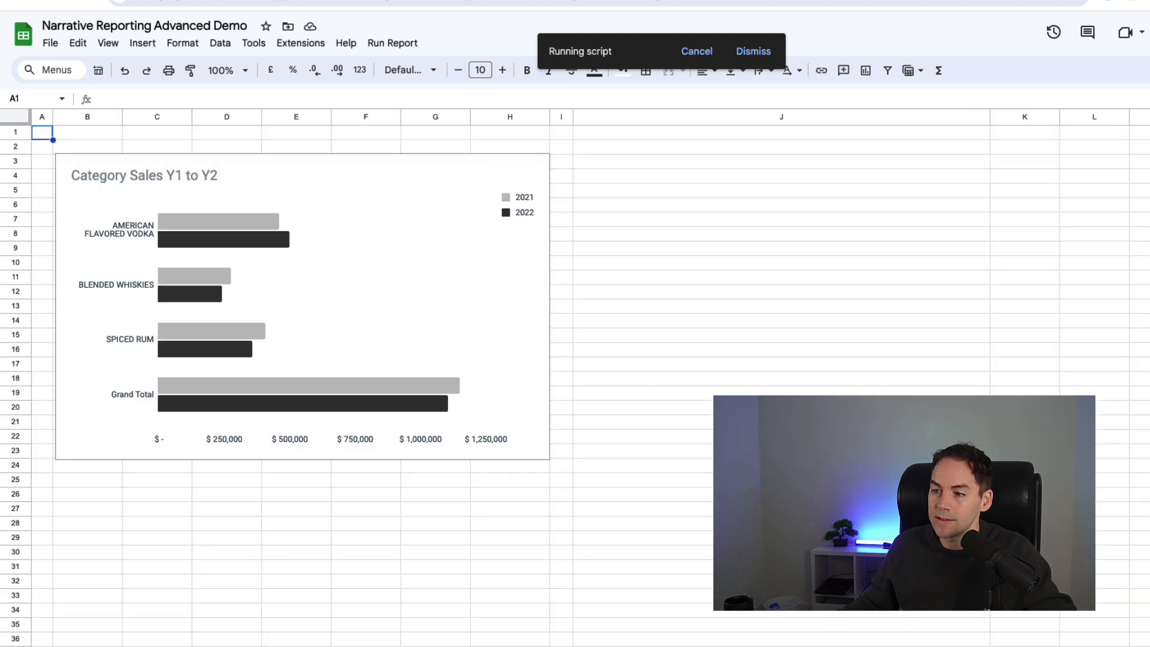
{"action": "mouse_move", "coordinate": [466, 229]}
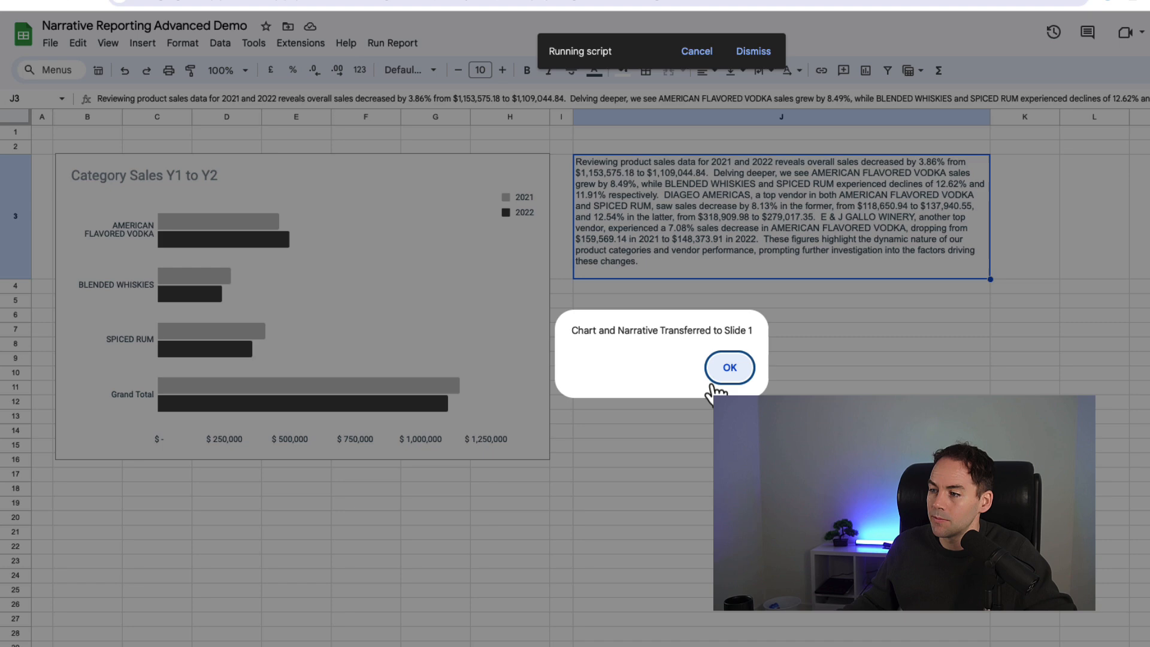
Step: Dismiss the transfer confirmation, inspect the Owl Mart slide, then go back to the spreadsheet
{"action": "left_click", "coordinate": [729, 367]}
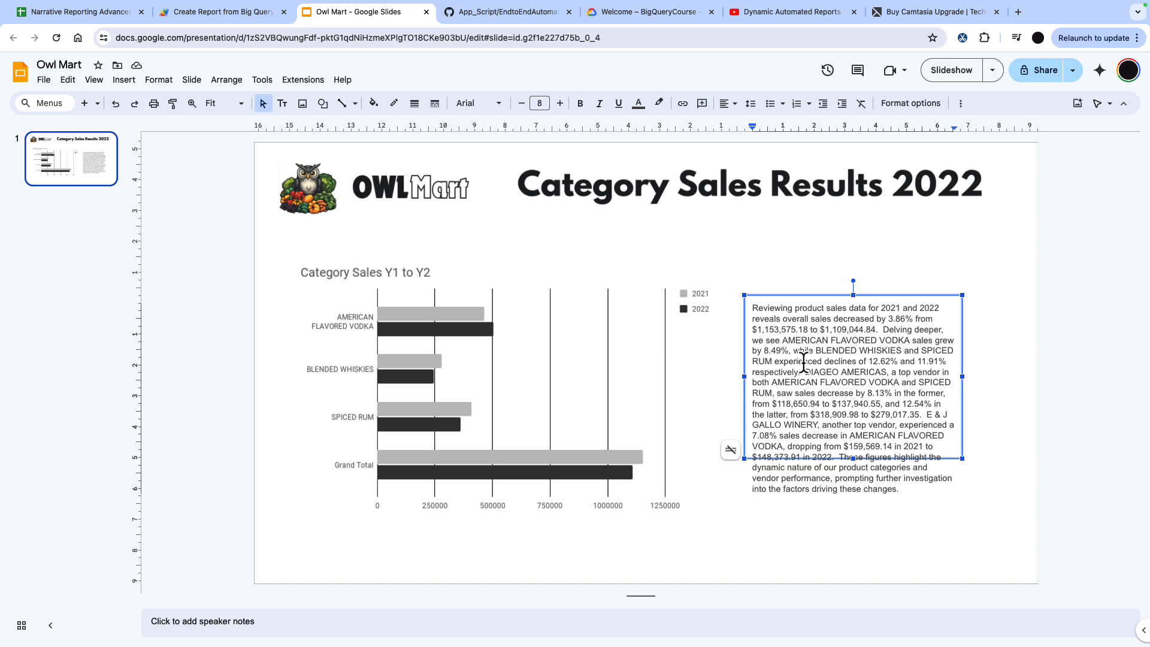
{"action": "left_click", "coordinate": [78, 11]}
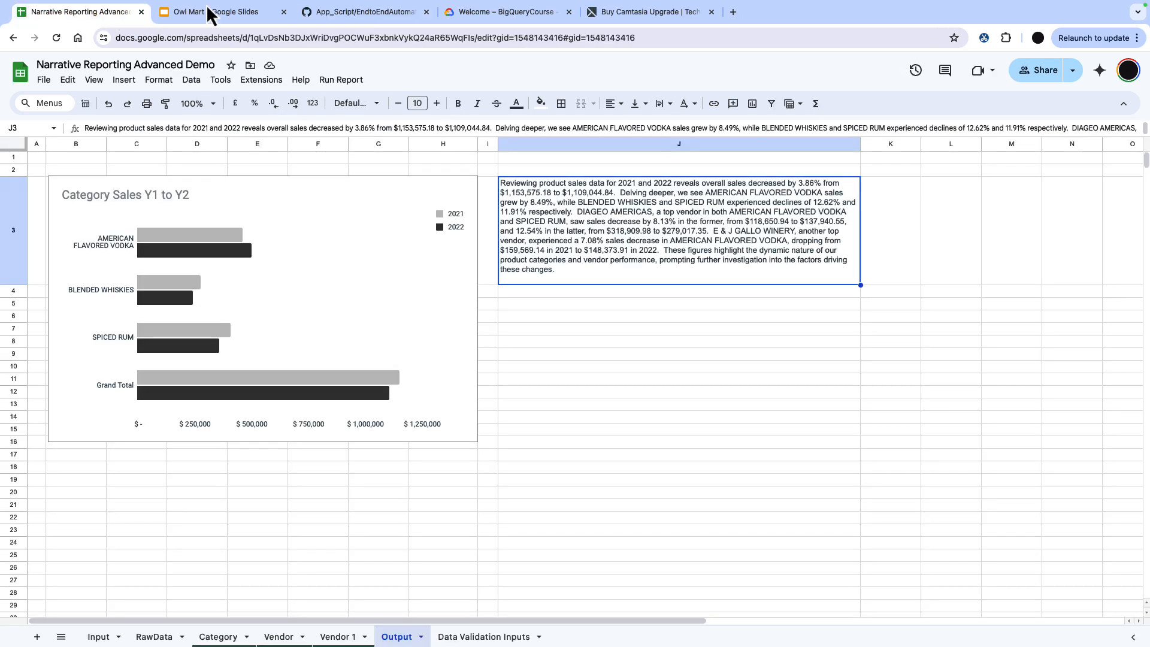
{"action": "left_click", "coordinate": [508, 12]}
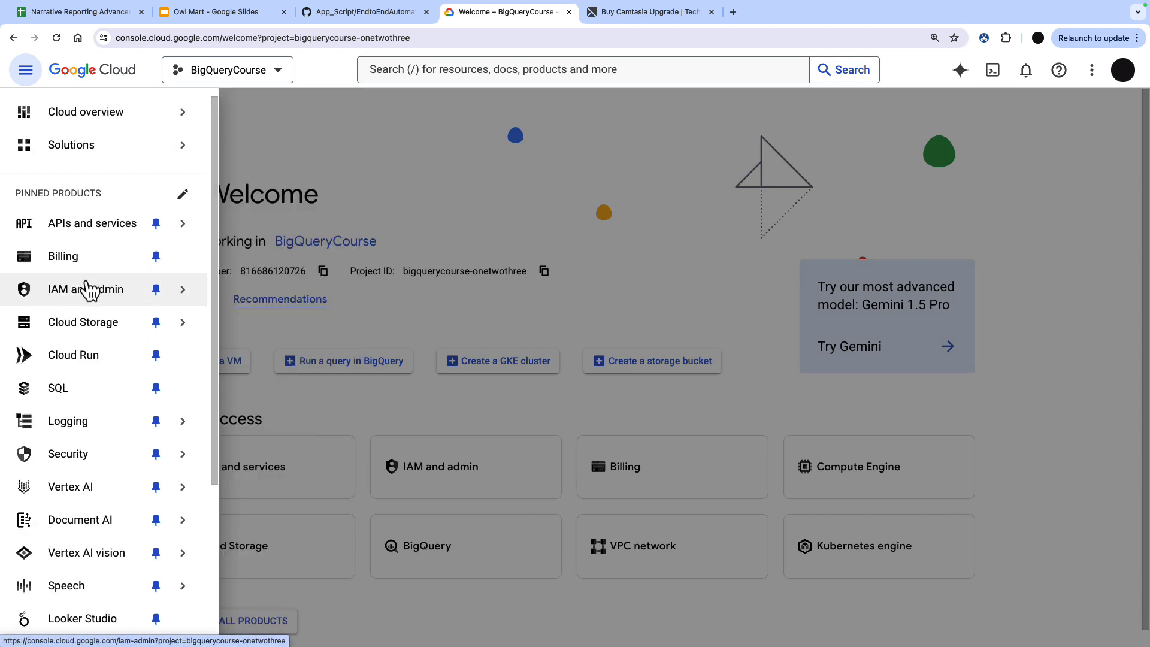
{"action": "scroll", "scroll_direction": "down", "scroll_amount": 3}
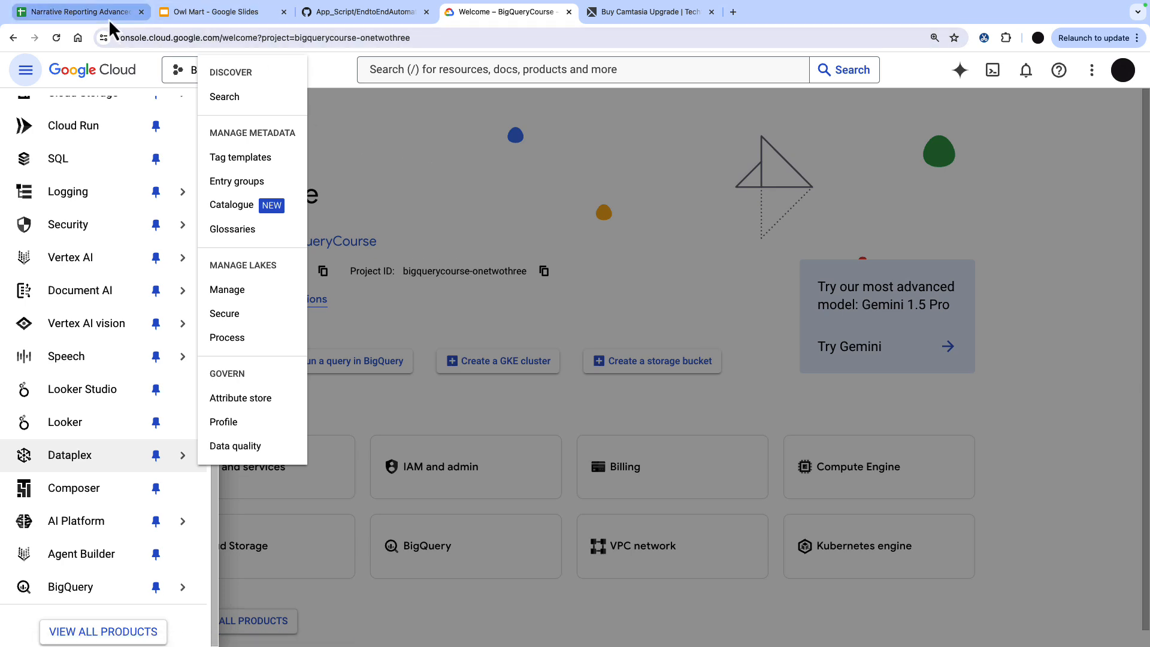
{"action": "left_click", "coordinate": [78, 12]}
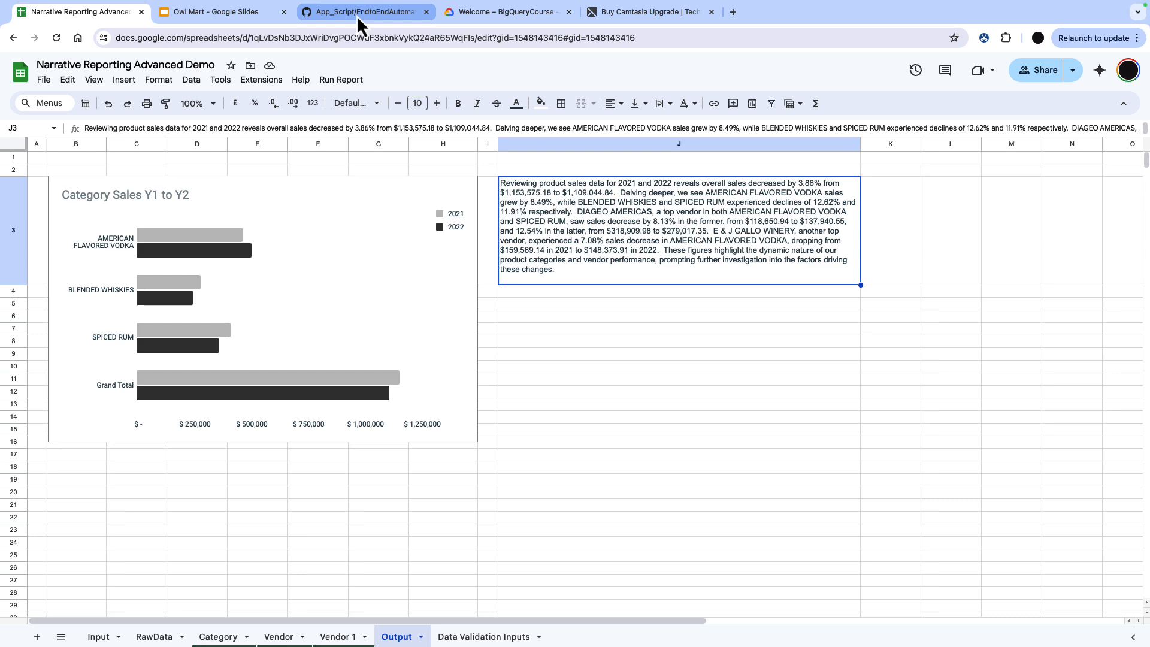
Step: Scroll through EndtoEndAutomatedDecks.js on GitHub, covering its manifest, auth and BigQuery fetch functions
{"action": "left_click", "coordinate": [363, 11]}
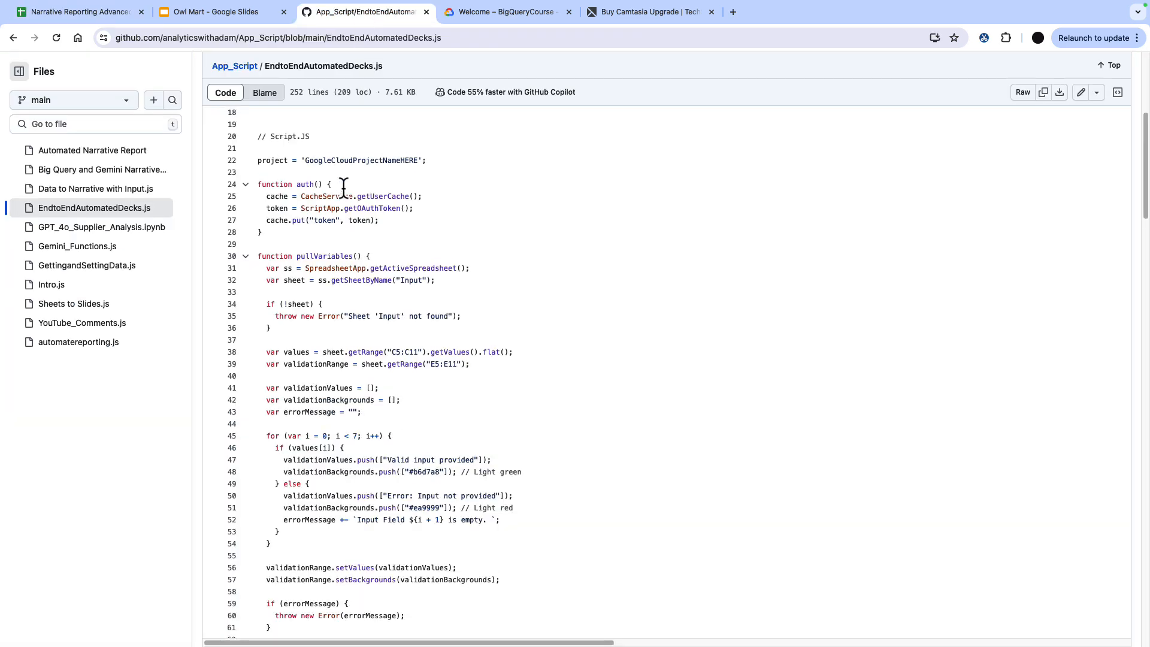
{"action": "scroll", "scroll_direction": "up", "scroll_amount": 3}
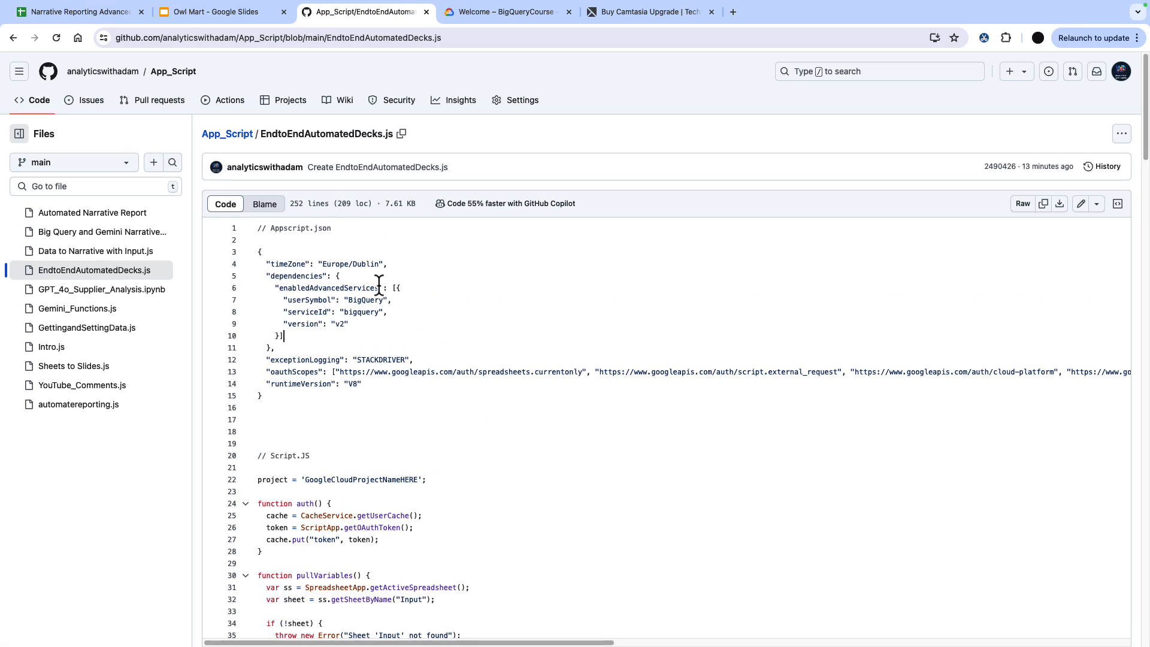
{"action": "scroll", "scroll_direction": "down", "scroll_amount": 3}
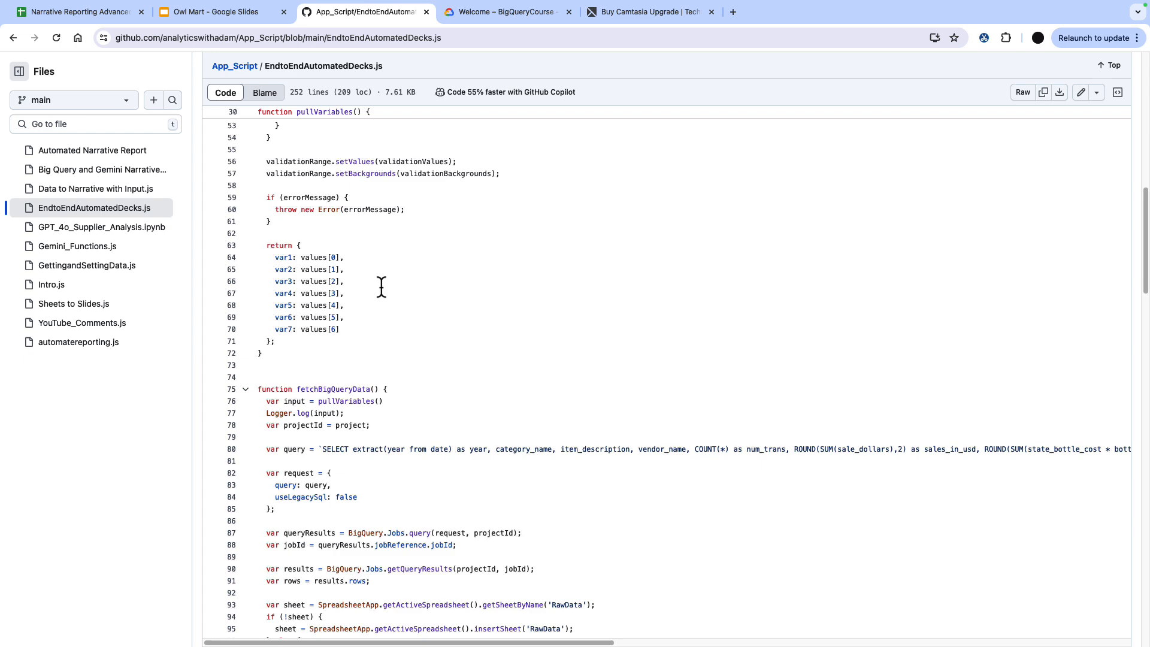
{"action": "scroll", "scroll_direction": "down", "scroll_amount": 3}
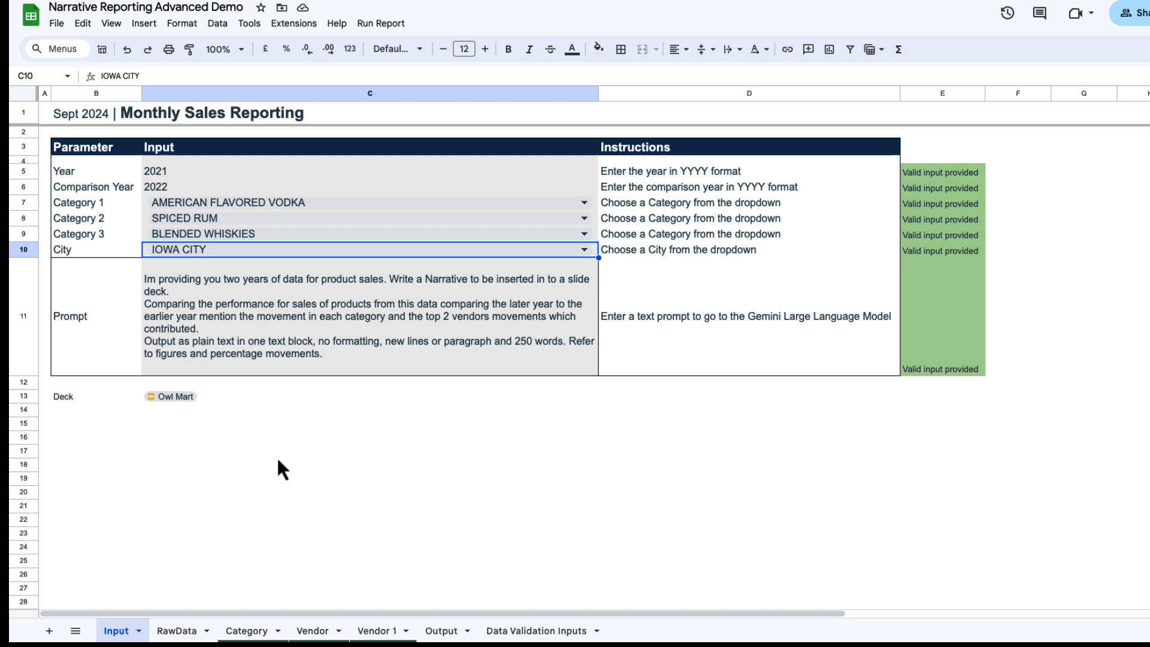
{"action": "mouse_move", "coordinate": [369, 427]}
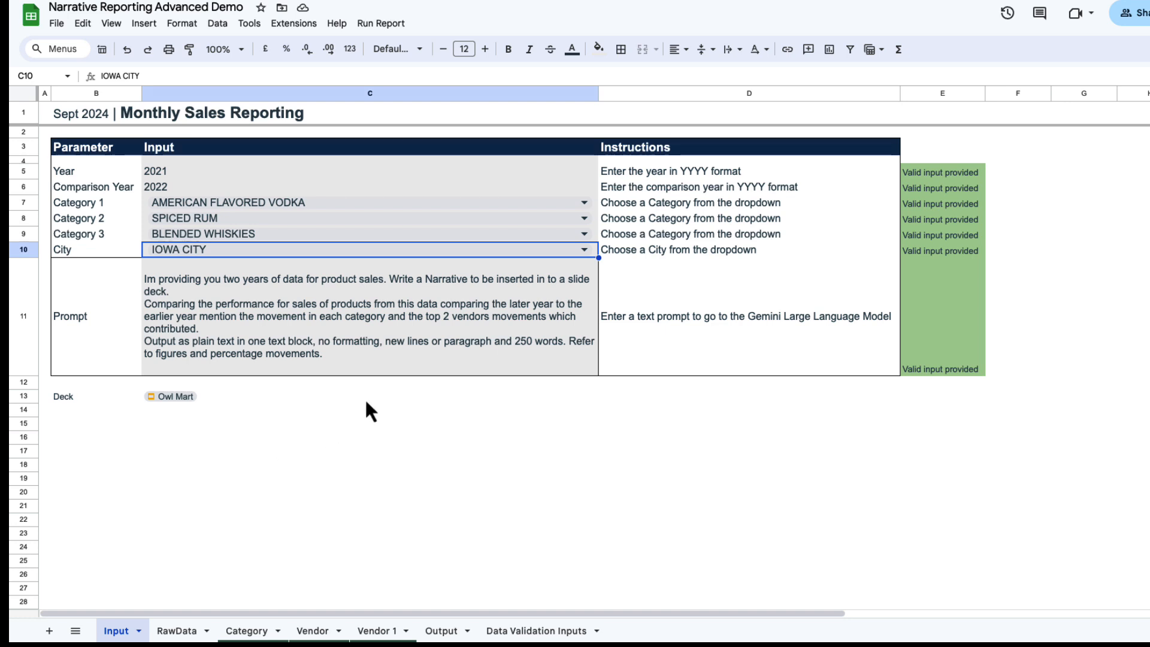
{"action": "mouse_move", "coordinate": [421, 284]}
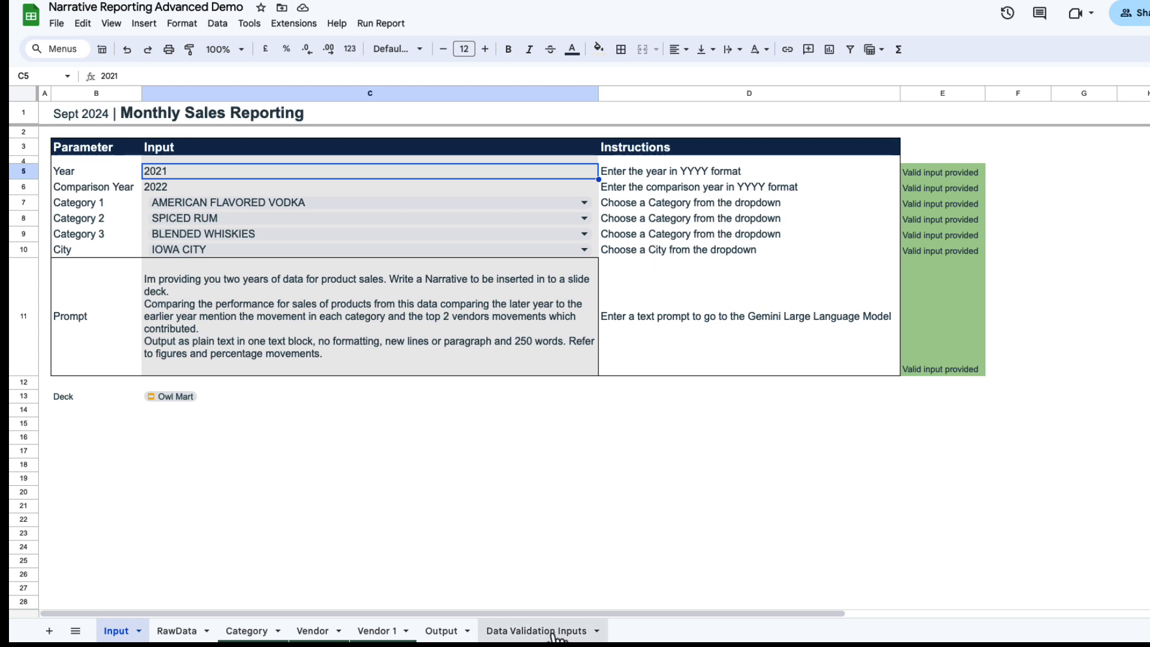
{"action": "left_click", "coordinate": [541, 630]}
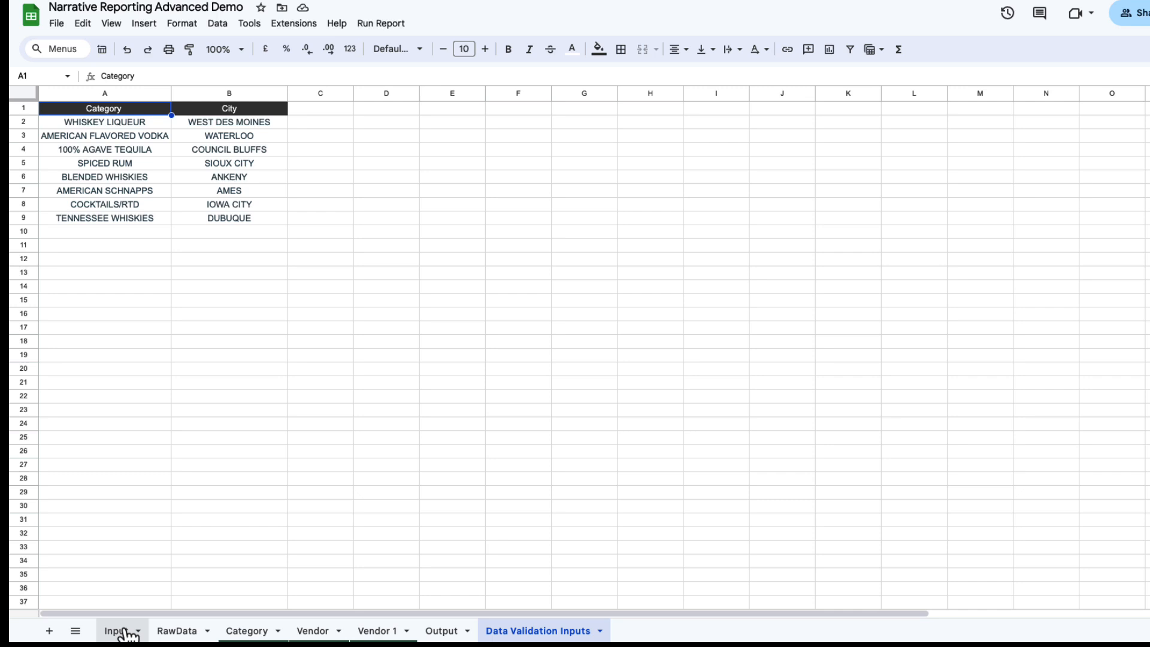
{"action": "left_click", "coordinate": [116, 630]}
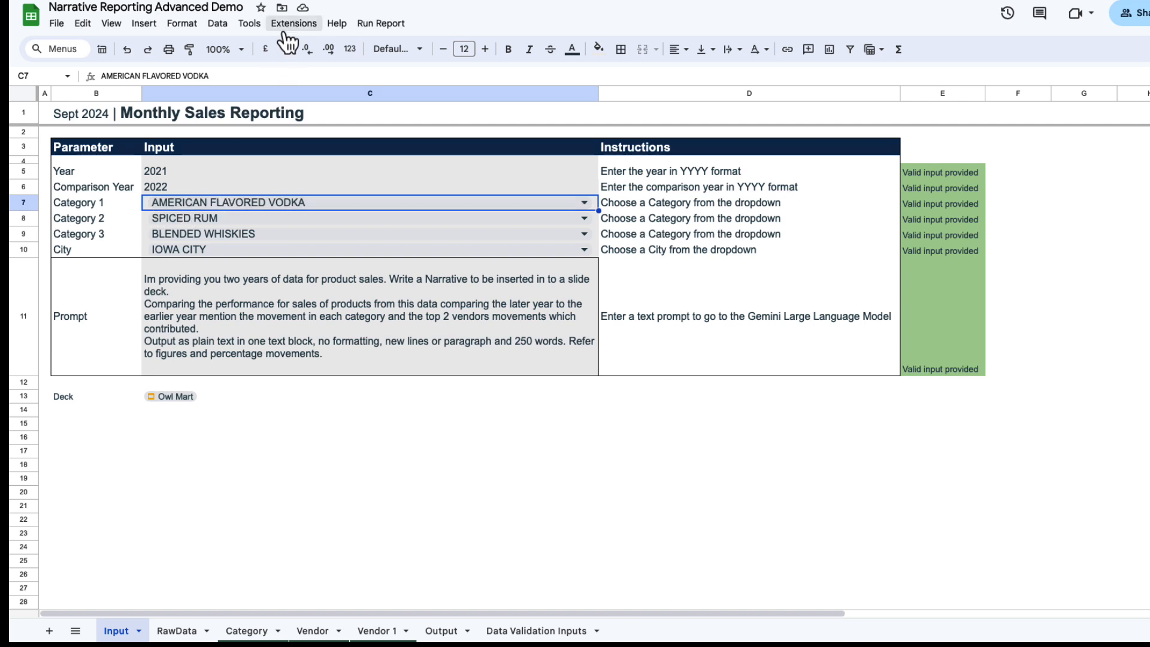
Step: In the attached Apps Script project, add token = ScriptApp.getOAuthToken(); to auth()
{"action": "left_click", "coordinate": [293, 24]}
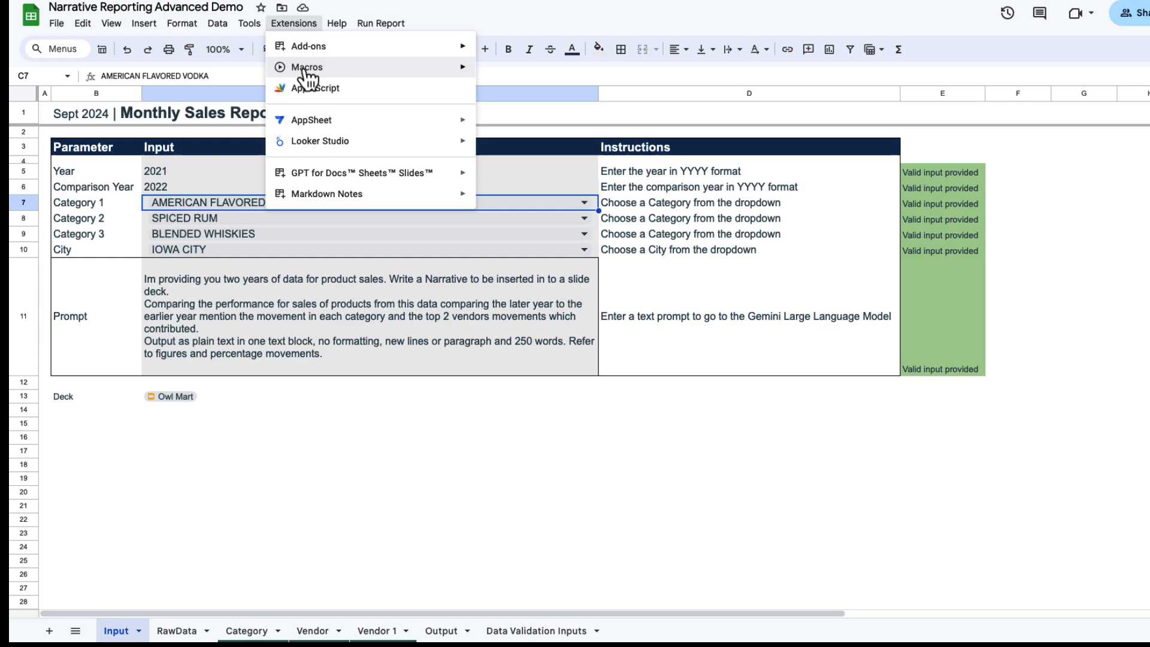
{"action": "left_click", "coordinate": [315, 87]}
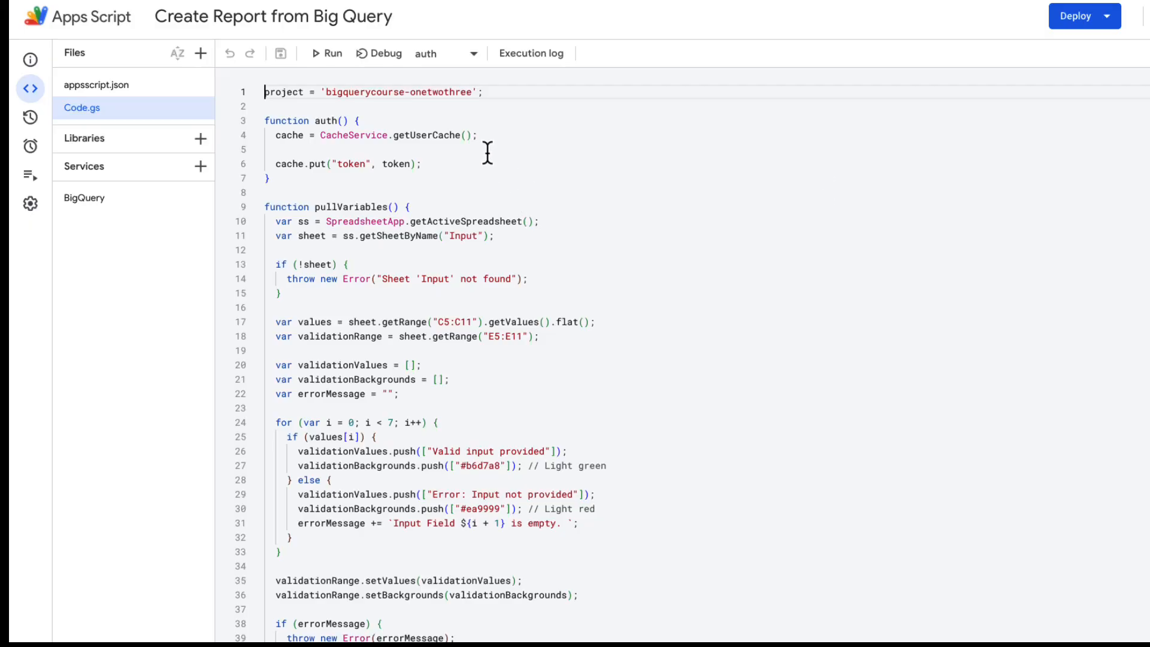
{"action": "type", "text": "token = ScriptApp.getOAuthToken();"}
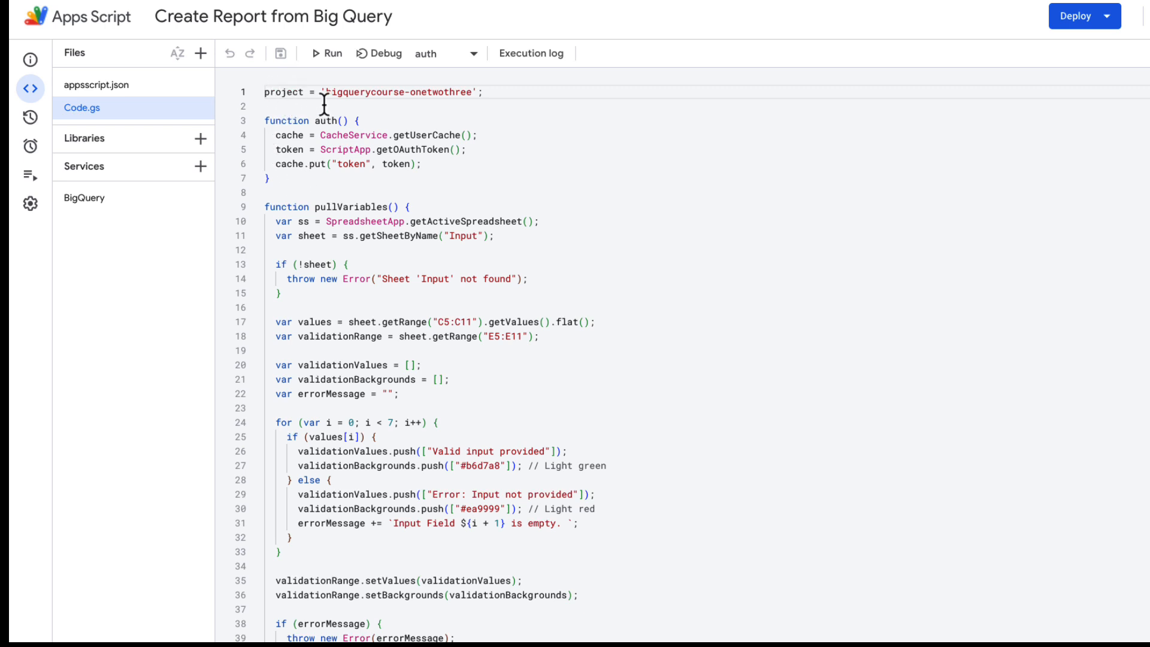
{"action": "mouse_move", "coordinate": [382, 135]}
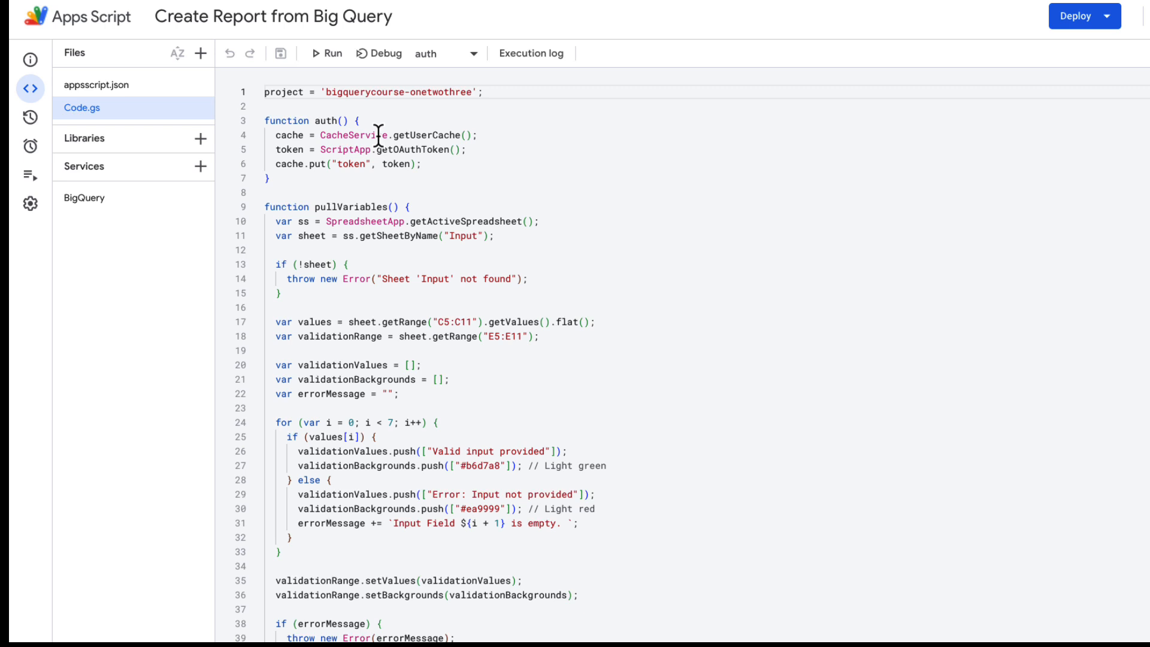
Step: Scroll through pullVariables to review its parameter validation code
{"action": "scroll", "scroll_direction": "down", "scroll_amount": 3}
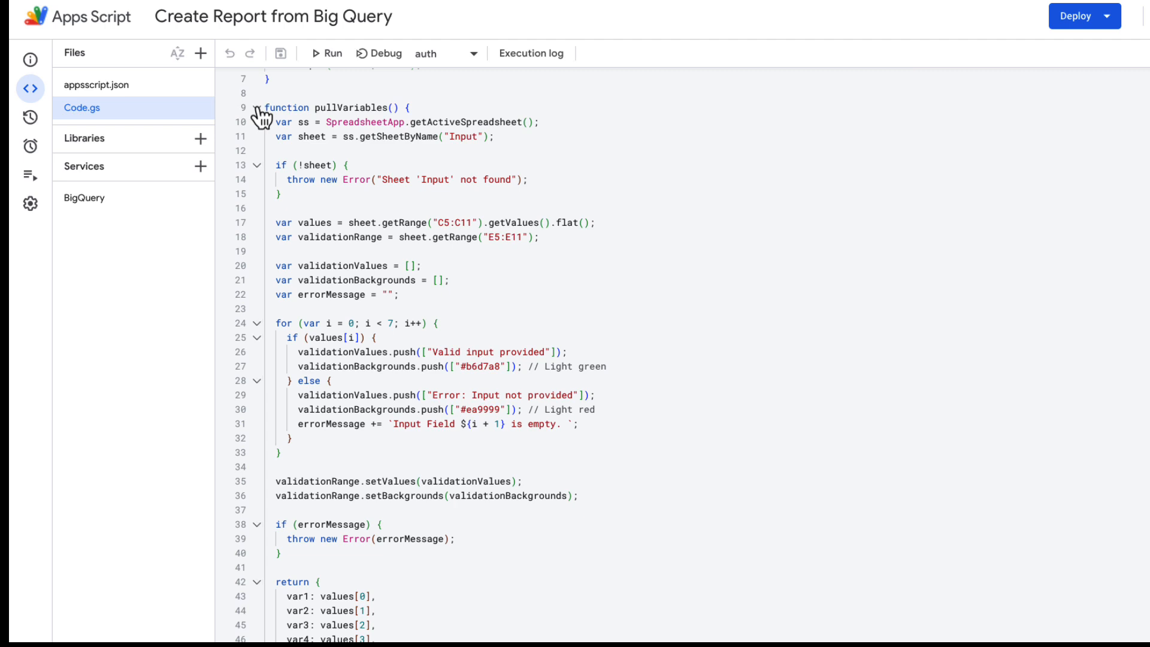
{"action": "scroll", "scroll_direction": "down", "scroll_amount": 3}
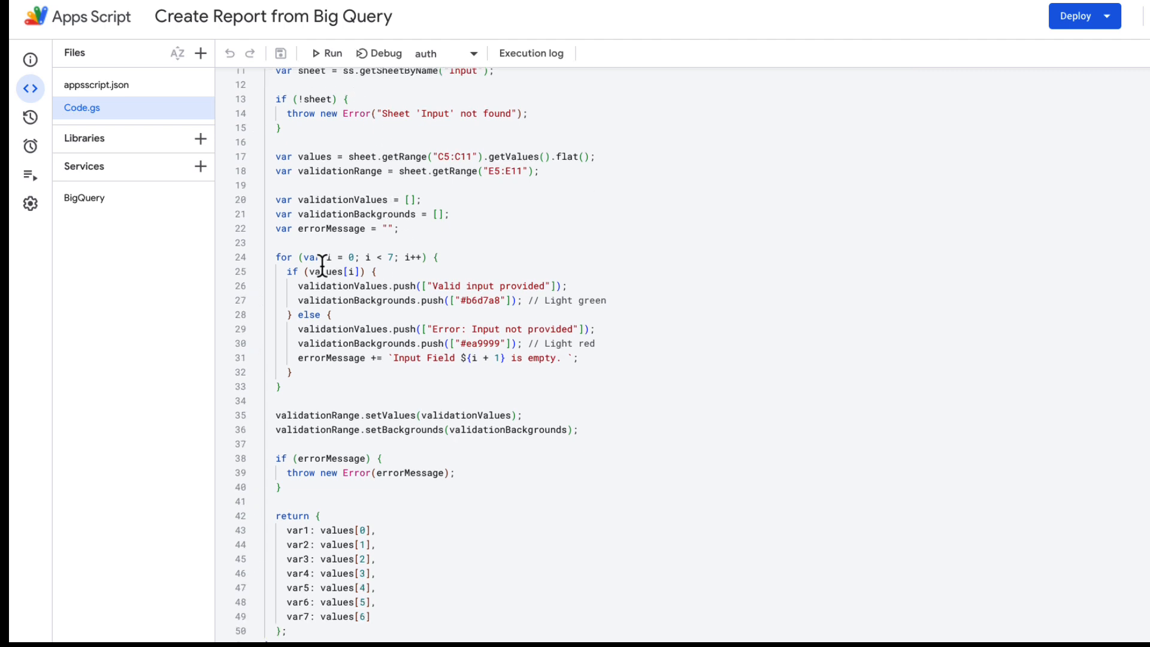
{"action": "mouse_move", "coordinate": [435, 288]}
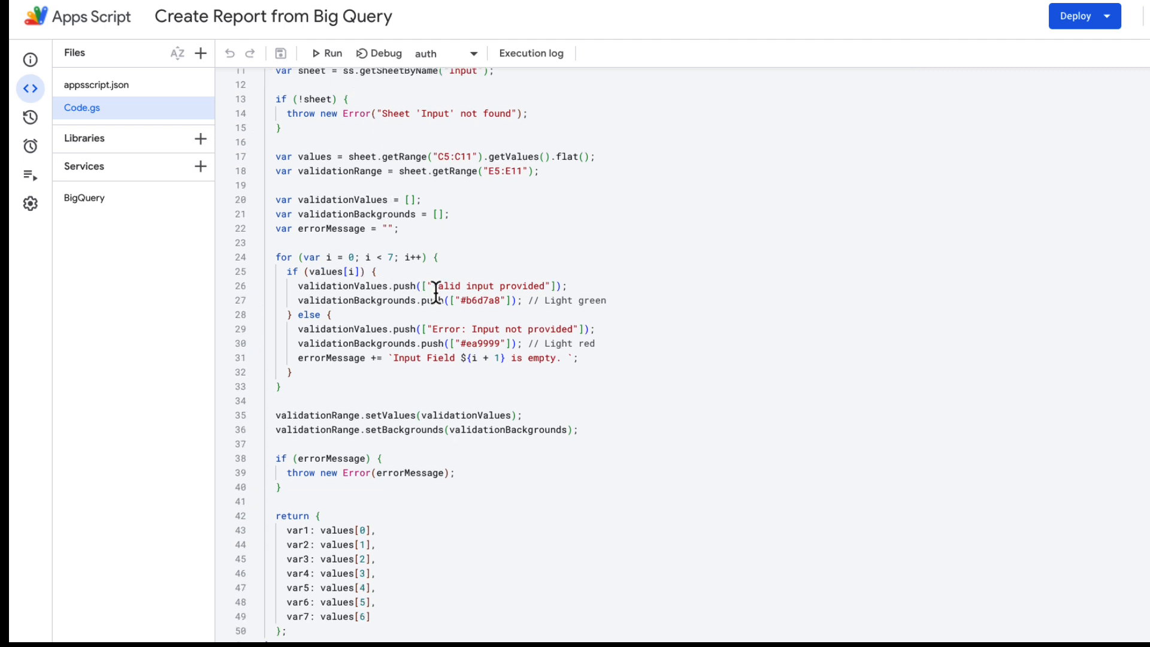
{"action": "scroll", "scroll_direction": "down", "scroll_amount": 3}
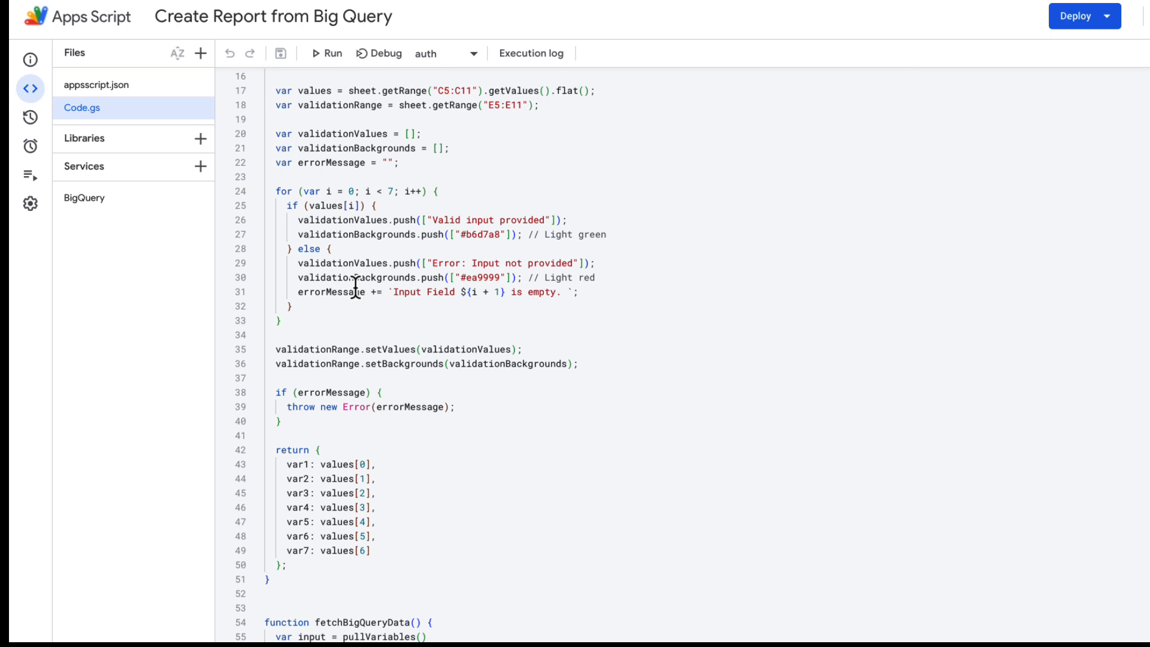
{"action": "scroll", "scroll_direction": "down", "scroll_amount": 3}
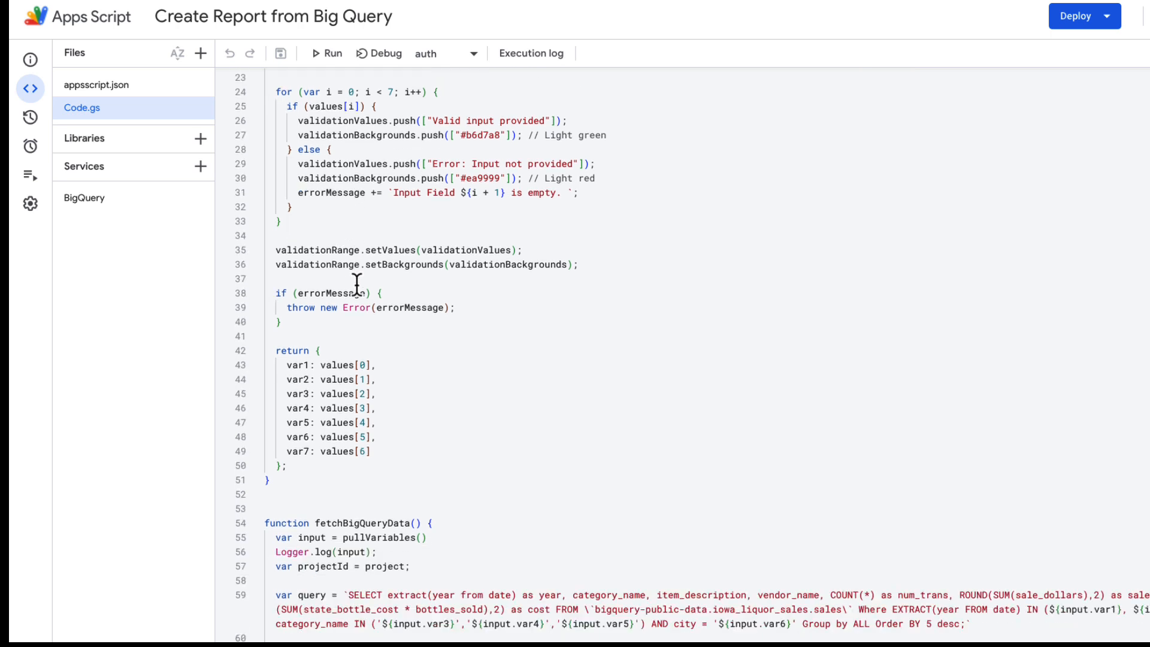
{"action": "mouse_move", "coordinate": [296, 353]}
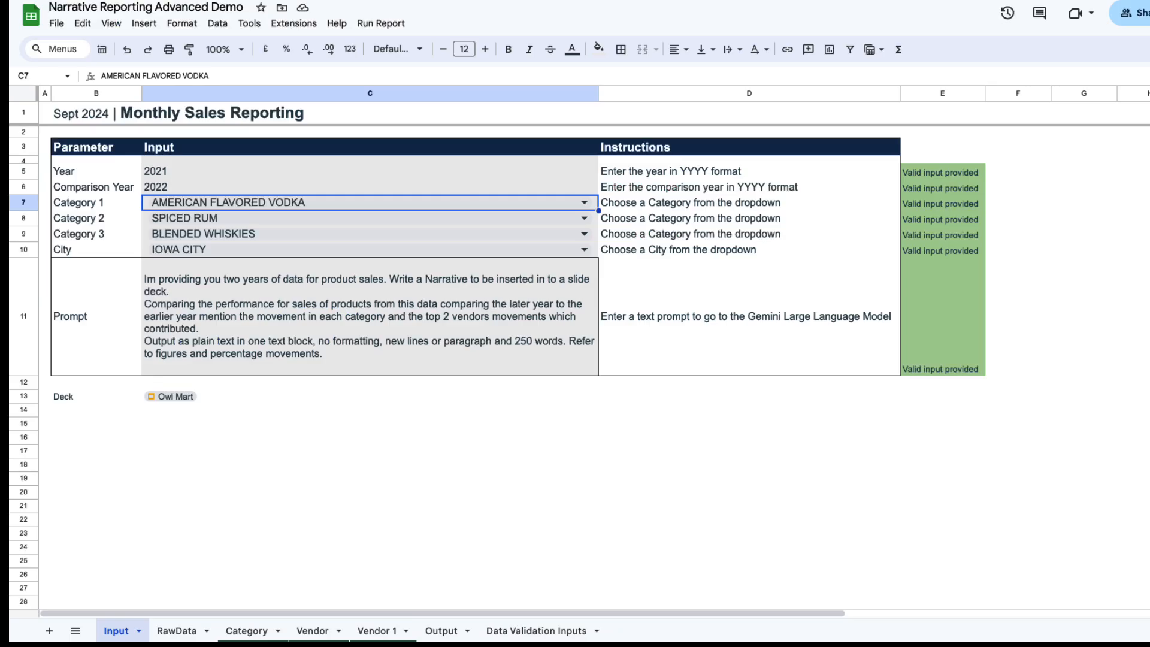
{"action": "mouse_move", "coordinate": [275, 161]}
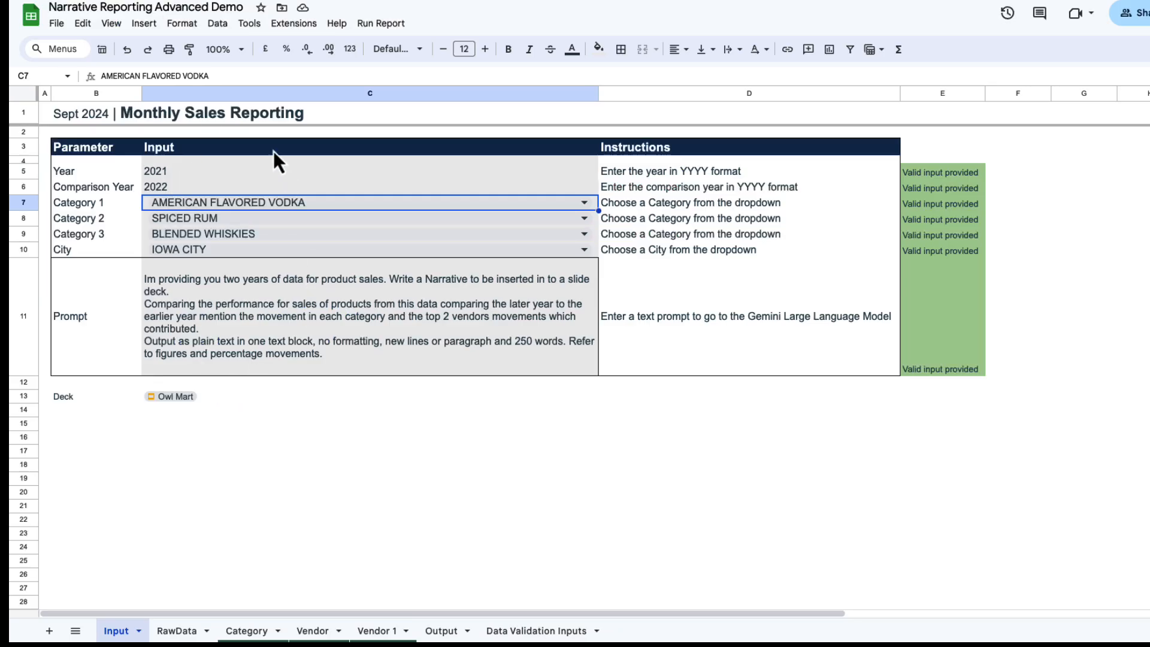
{"action": "mouse_move", "coordinate": [235, 367]}
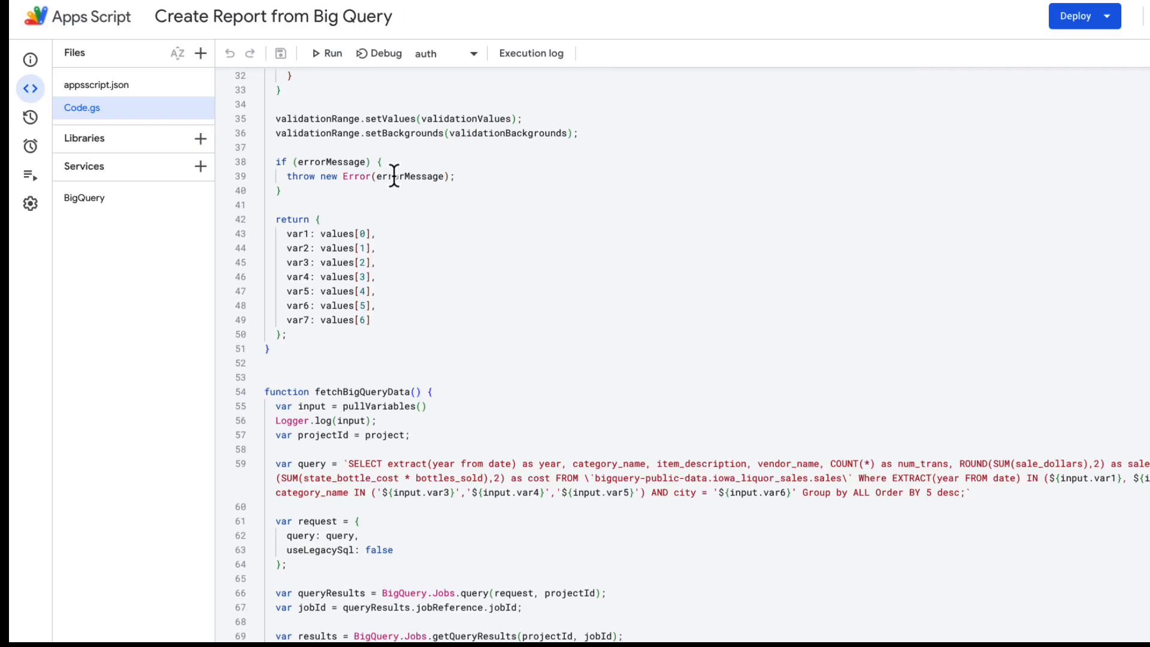
Step: Scroll to fetchBigQueryData and highlight its Iowa liquor sales SQL query on line 59
{"action": "scroll", "scroll_direction": "down", "scroll_amount": 3}
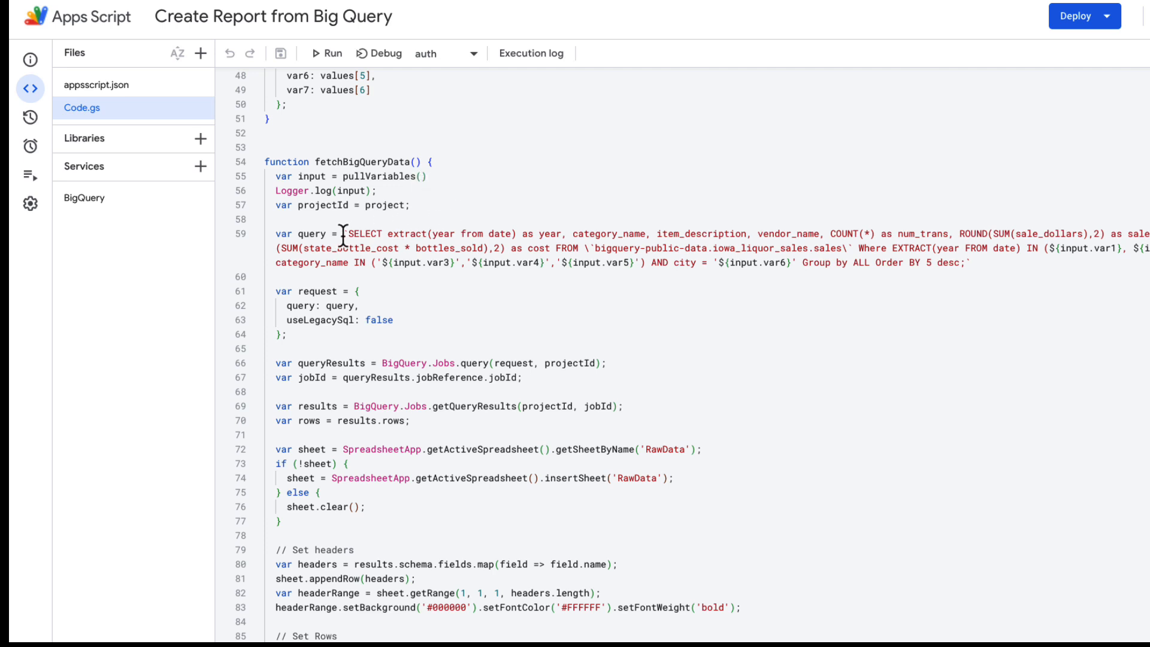
{"action": "left_click_drag", "start_coordinate": [350, 233], "coordinate": [968, 262]}
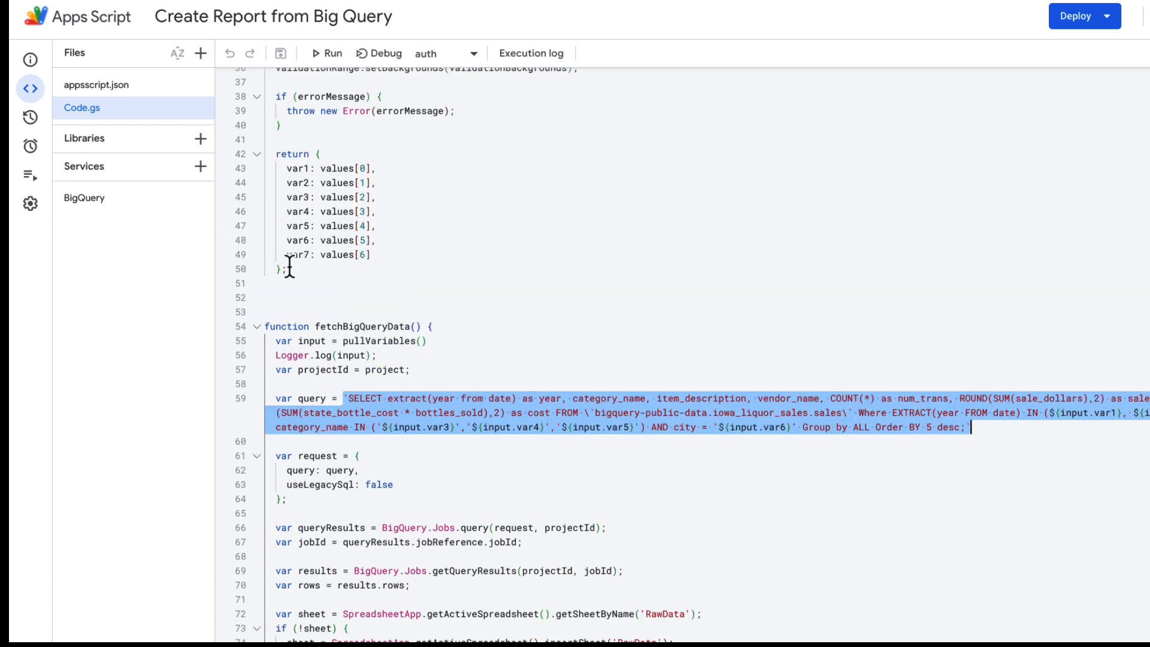
{"action": "scroll", "scroll_direction": "down", "scroll_amount": 3}
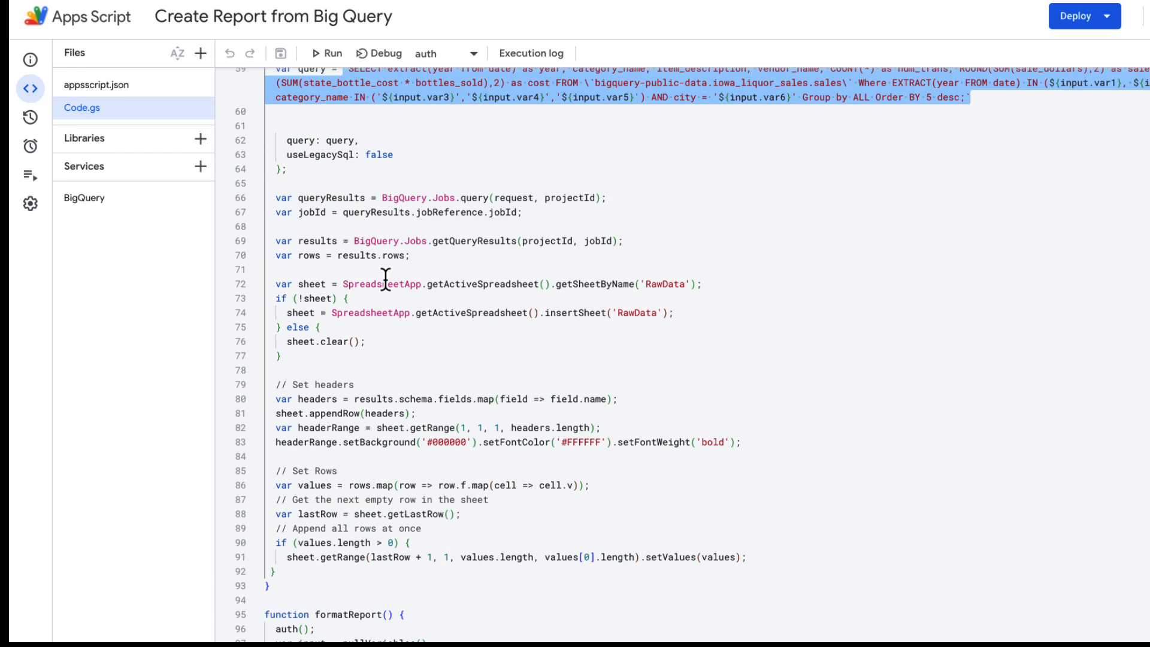
{"action": "scroll", "scroll_direction": "down", "scroll_amount": 3}
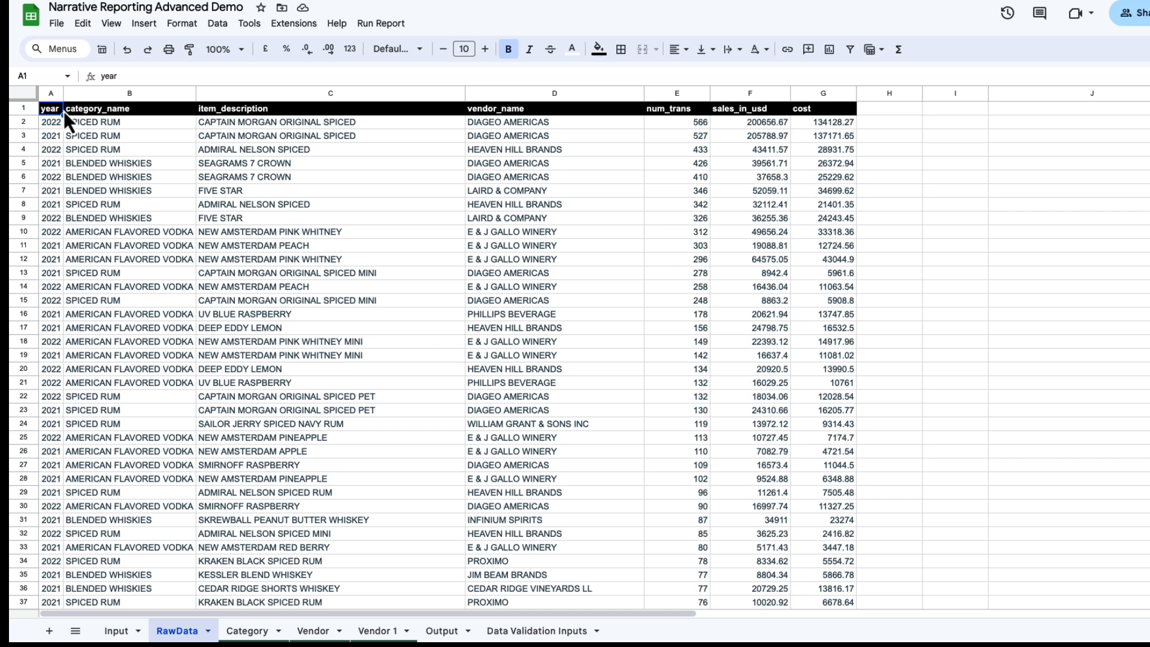
{"action": "mouse_move", "coordinate": [327, 143]}
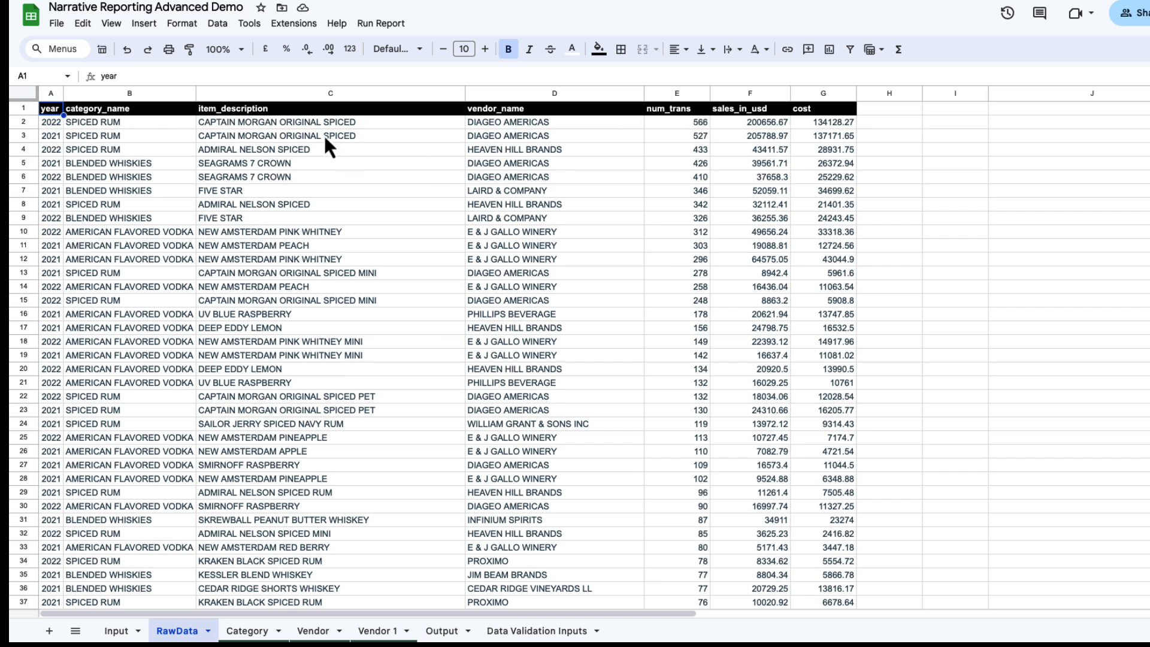
{"action": "mouse_move", "coordinate": [318, 371]}
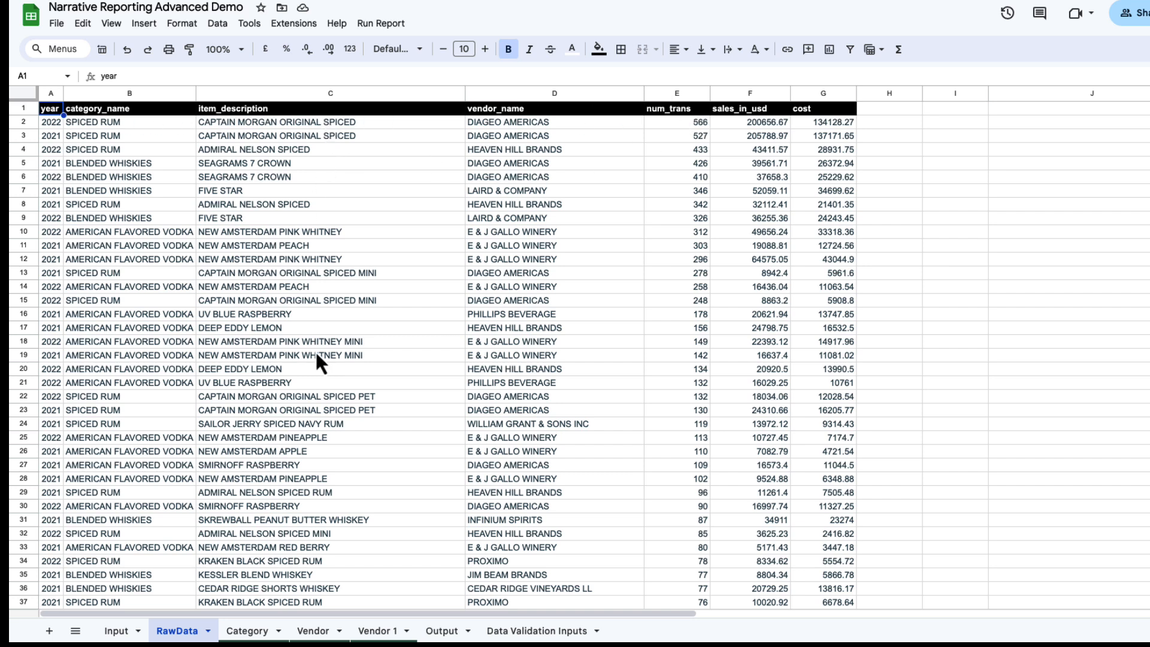
{"action": "mouse_move", "coordinate": [345, 585]}
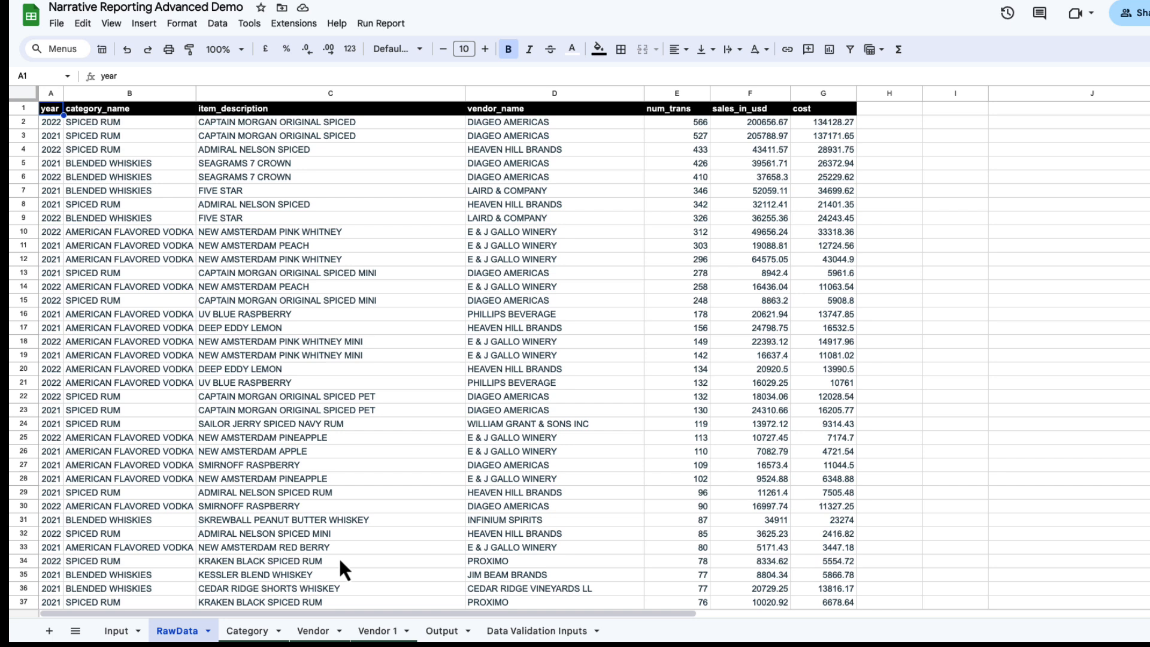
{"action": "mouse_move", "coordinate": [356, 543]}
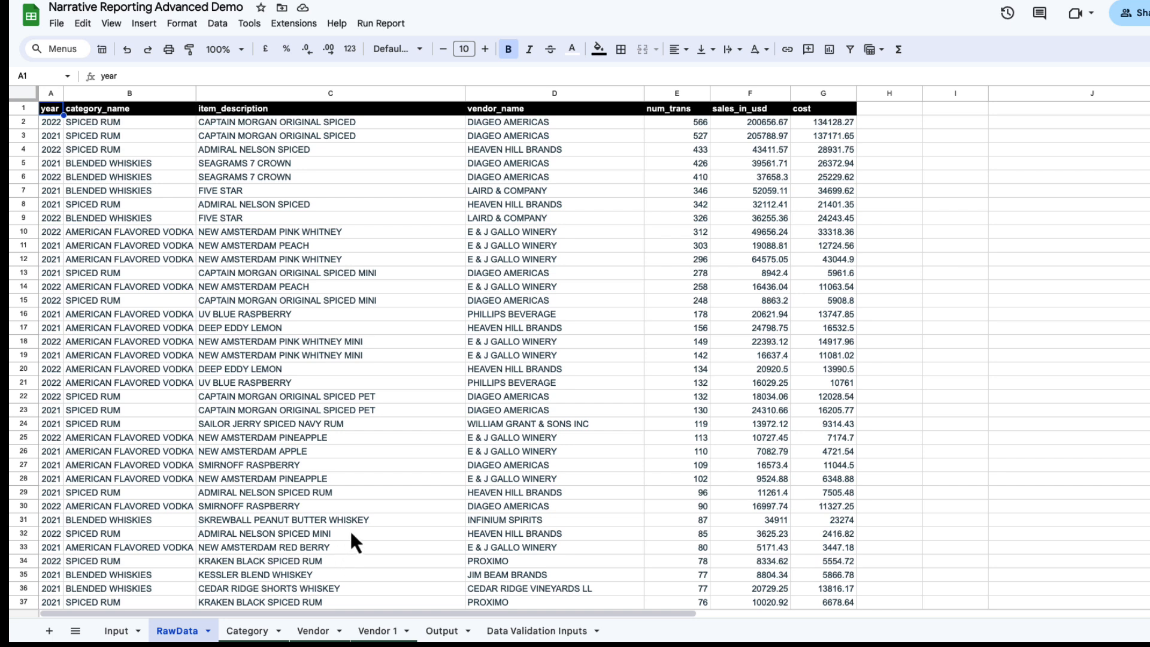
{"action": "mouse_move", "coordinate": [367, 474]}
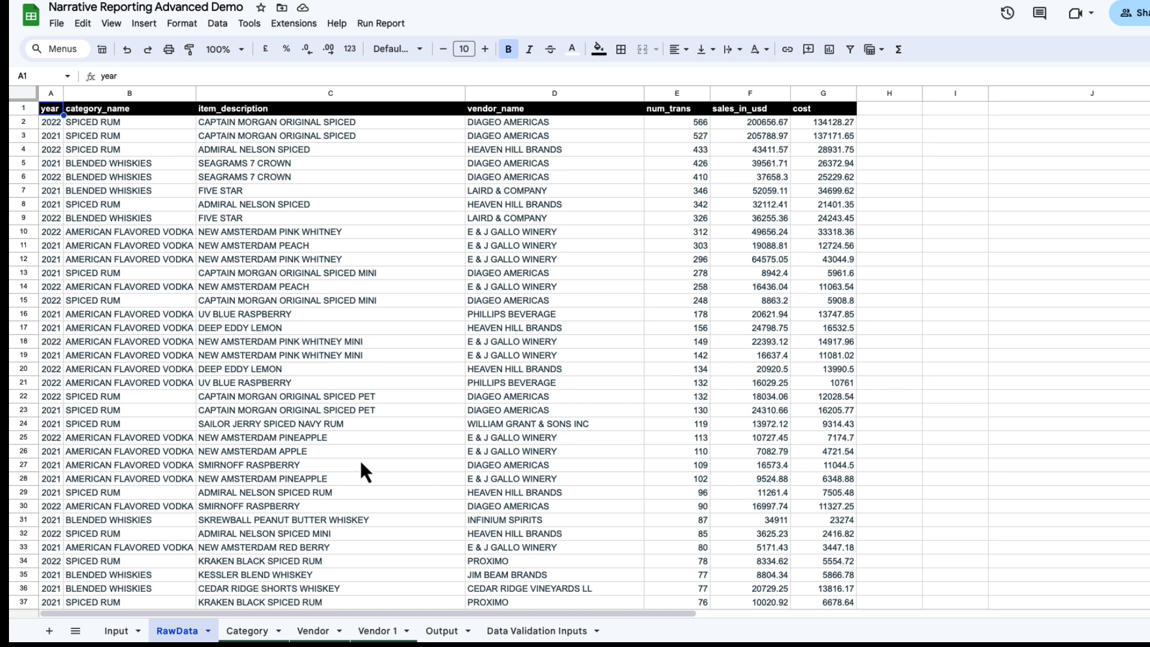
{"action": "mouse_move", "coordinate": [246, 633]}
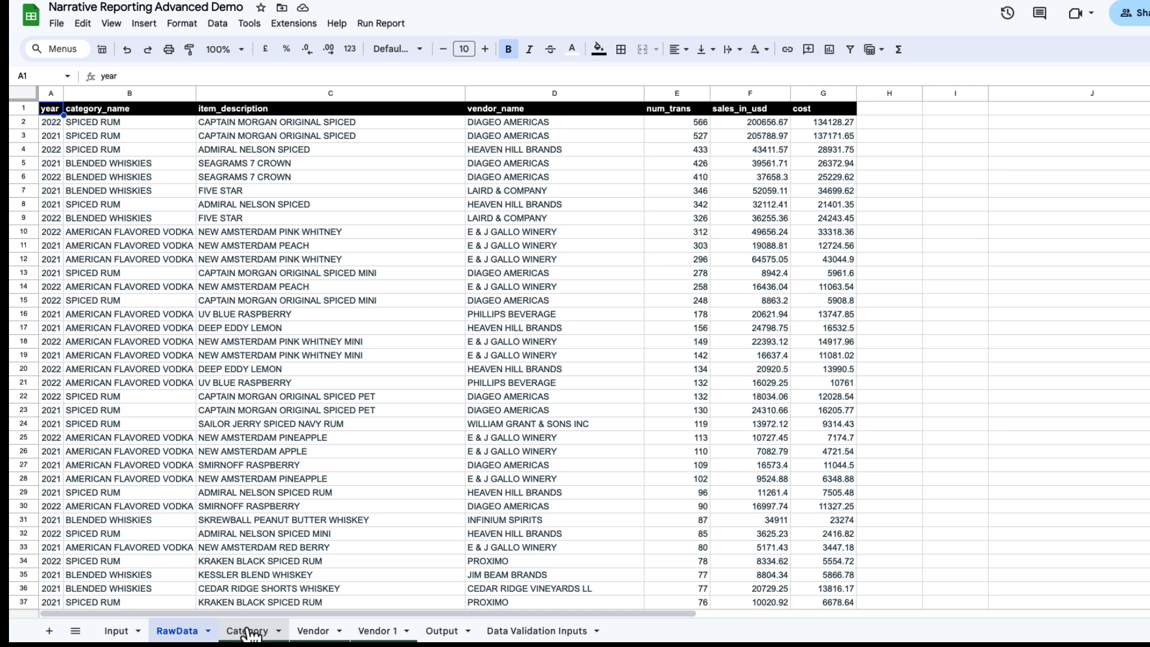
Step: Move from the RawData query results to the Category pivot sheet
{"action": "left_click", "coordinate": [244, 631]}
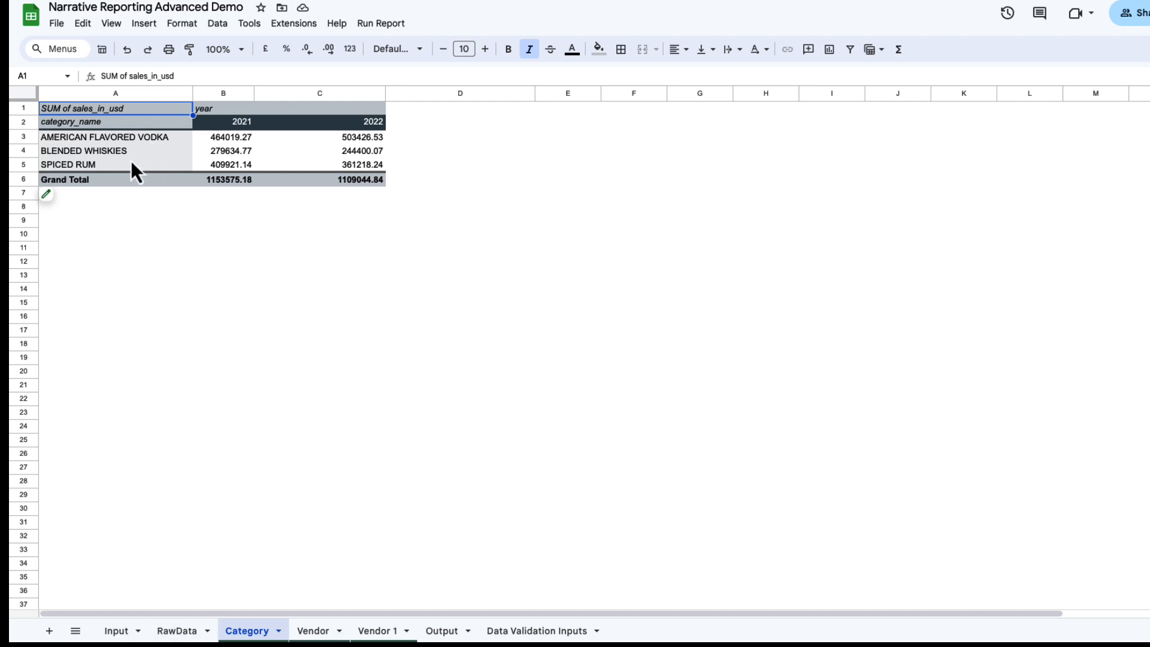
Step: Select the Category pivot table A1:C6, then return to the Apps Script editor
{"action": "left_click_drag", "start_coordinate": [115, 108], "coordinate": [223, 137]}
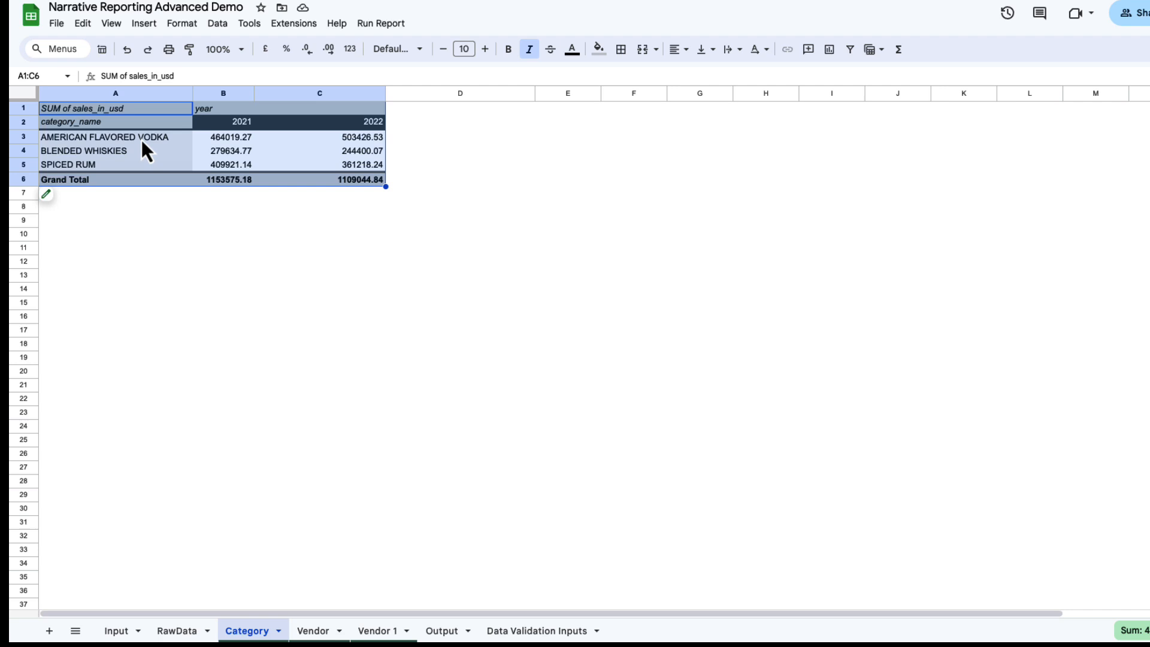
{"action": "left_click", "coordinate": [311, 631]}
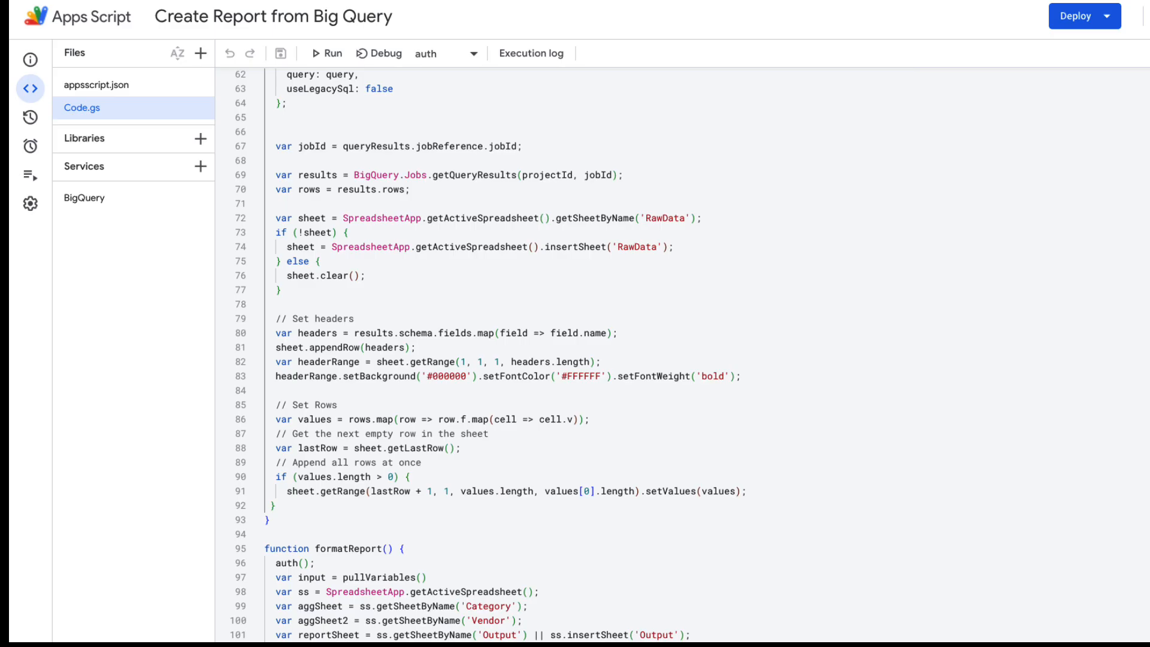
Step: Add var ss = SpreadsheetApp.getActiveSpreadsheet(); on line 98, then review the Gemini request code
{"action": "scroll", "scroll_direction": "down", "scroll_amount": 3}
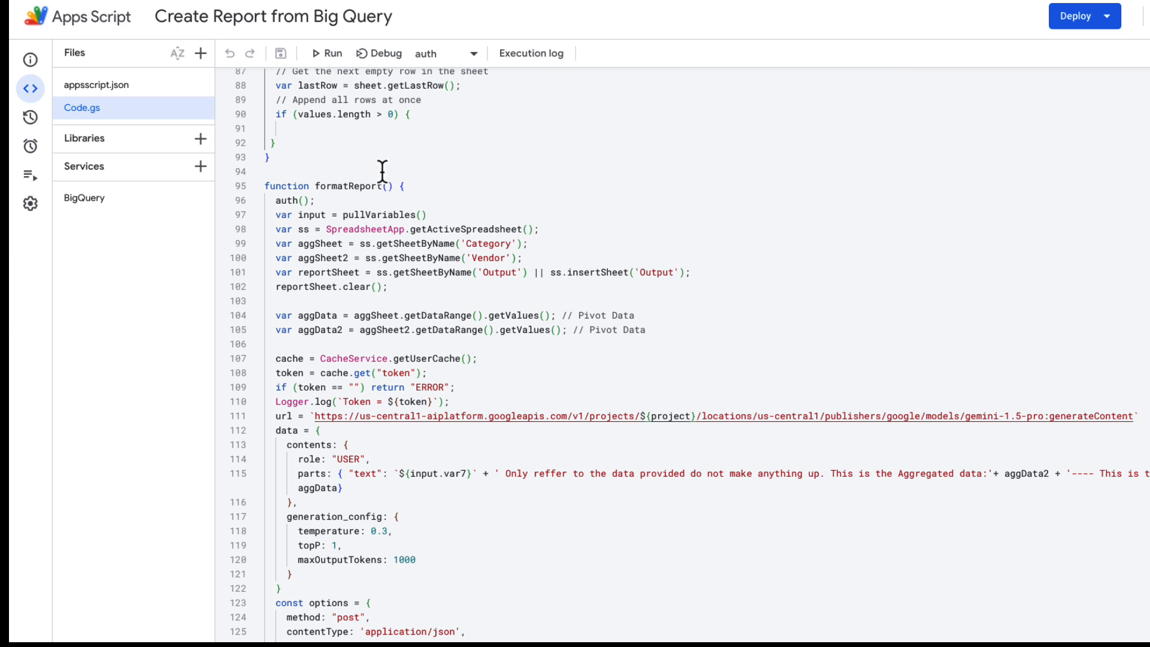
{"action": "mouse_move", "coordinate": [290, 200]}
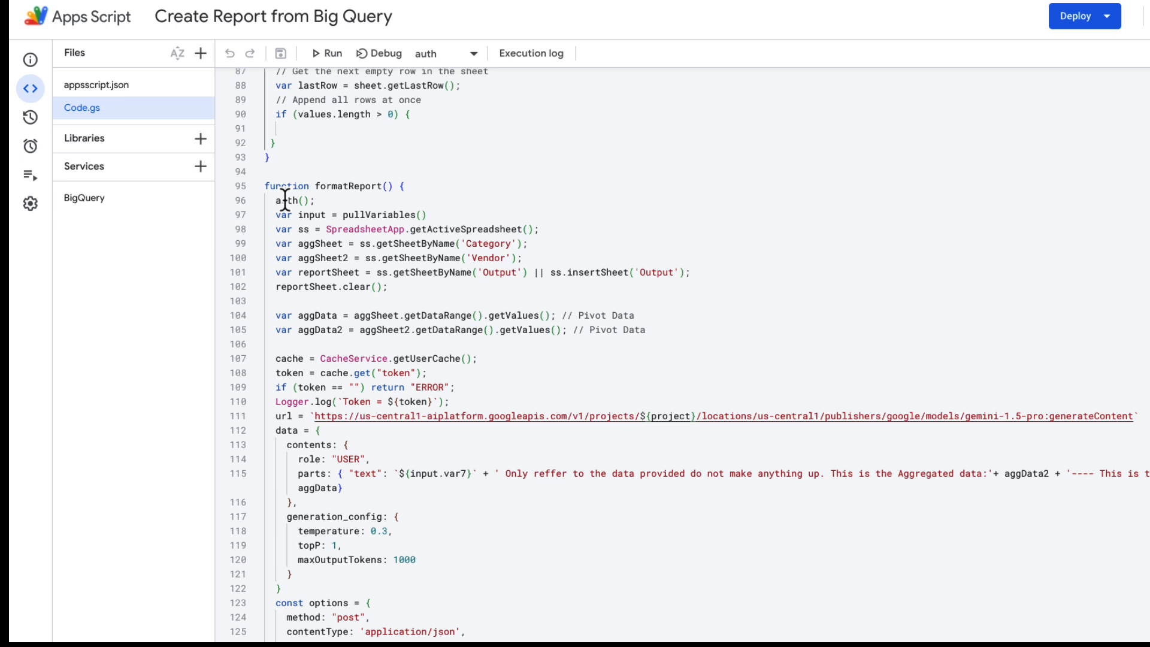
{"action": "mouse_move", "coordinate": [304, 199]}
{"action": "type", "text": "sheet.getRange(lastRow + 1, 1, values.length, values[0].length).setValues(values);"}
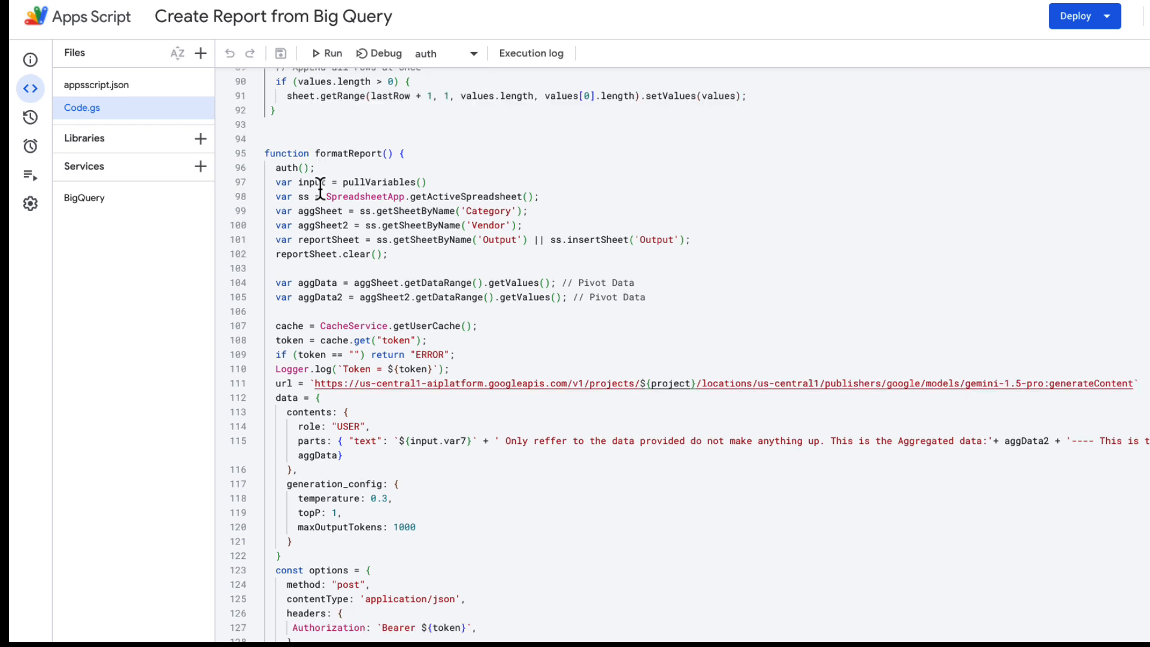
{"action": "scroll", "scroll_direction": "down", "scroll_amount": 3}
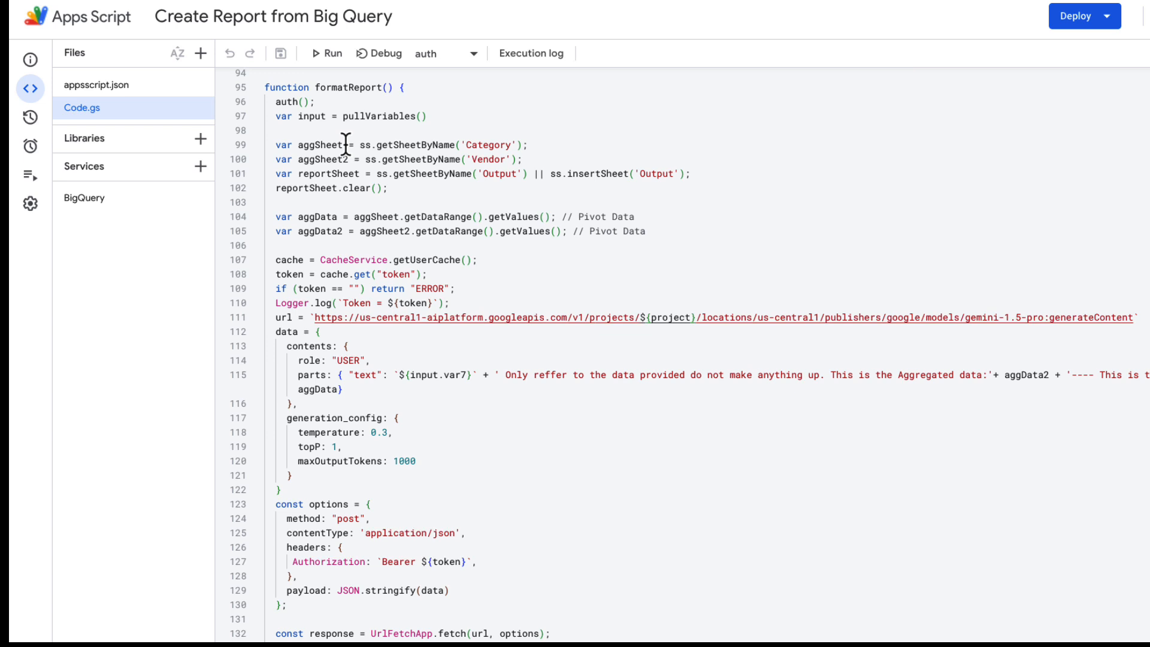
{"action": "type", "text": "var ss = SpreadsheetApp.getActiveSpreadsheet();"}
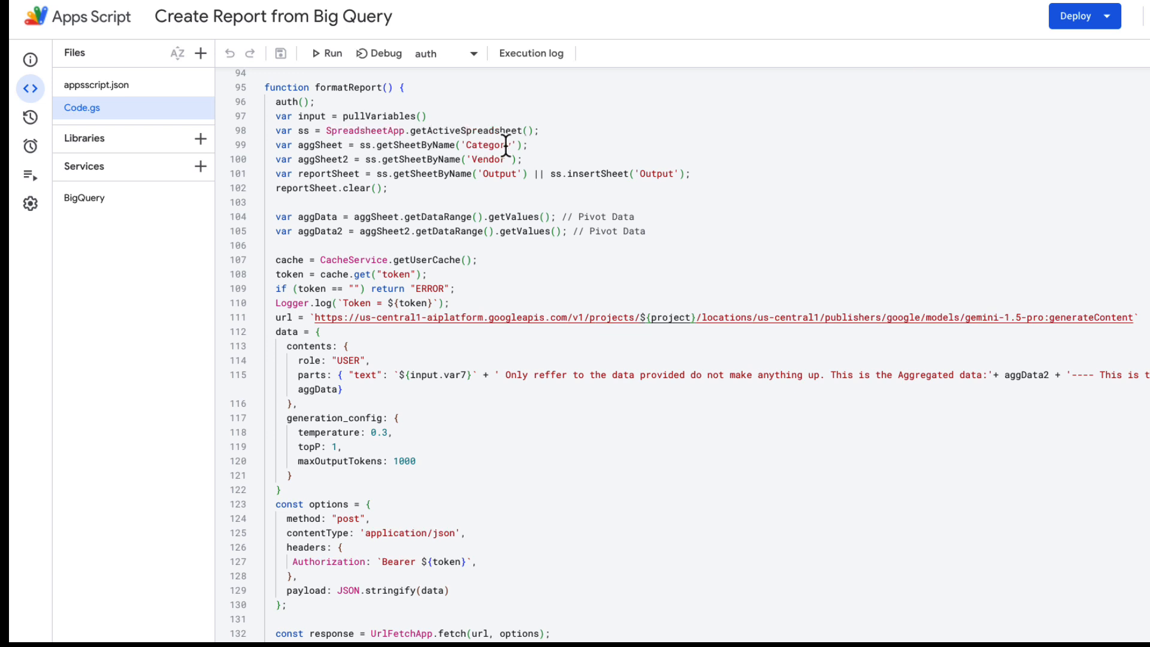
{"action": "mouse_move", "coordinate": [501, 160]}
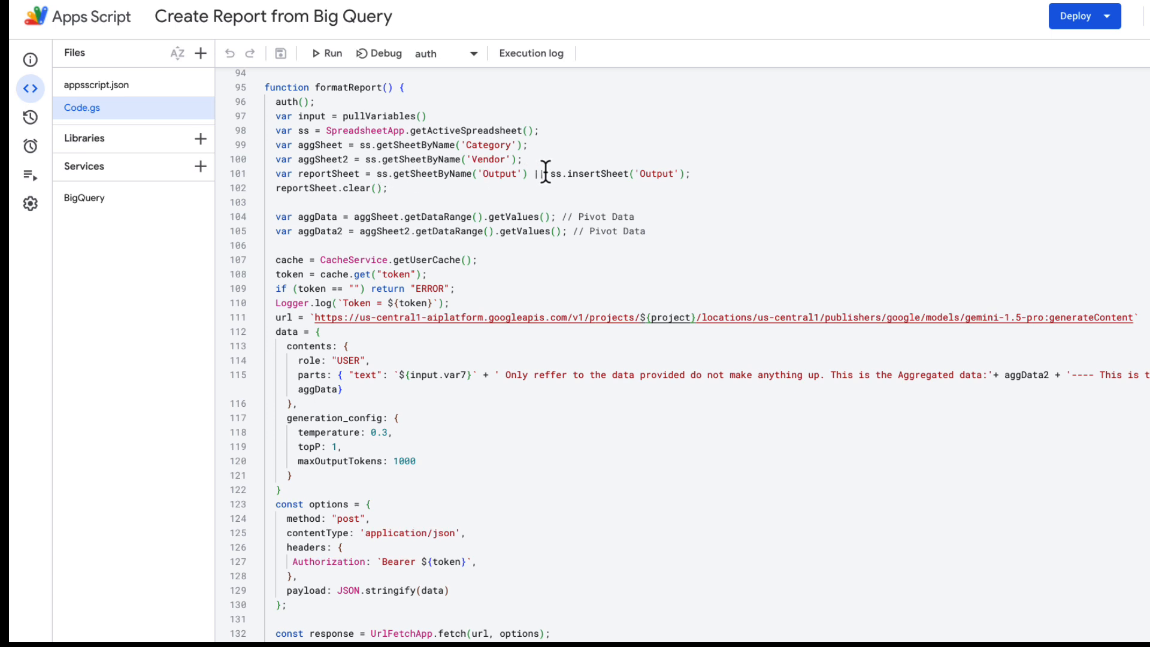
{"action": "scroll", "scroll_direction": "down", "scroll_amount": 3}
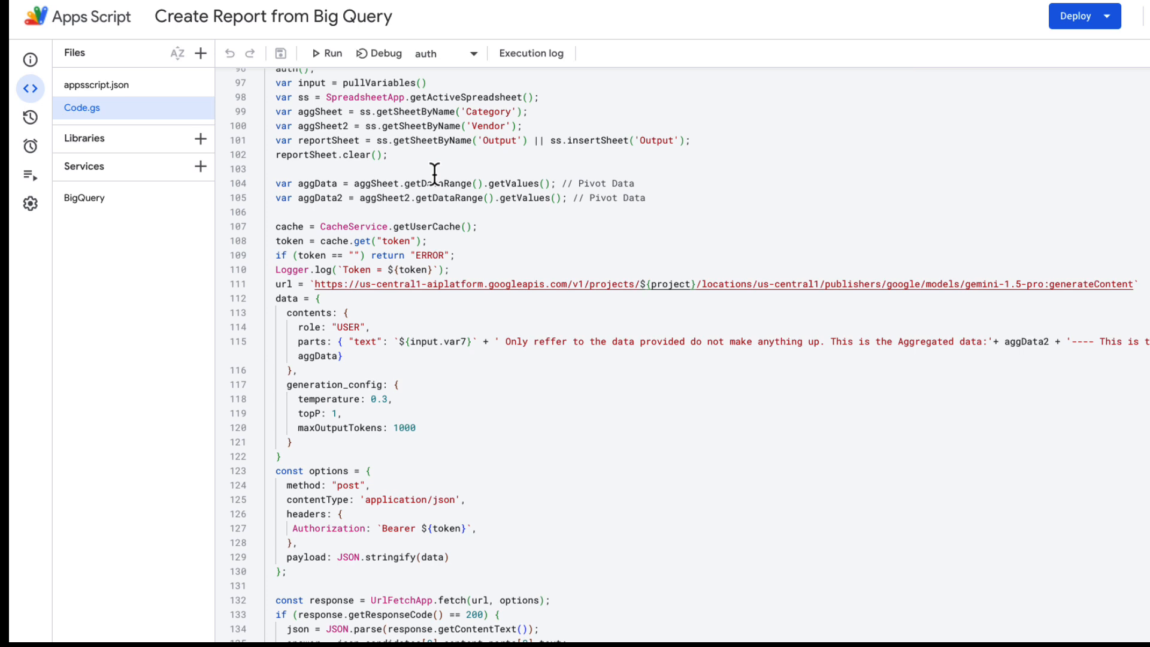
{"action": "scroll", "scroll_direction": "down", "scroll_amount": 3}
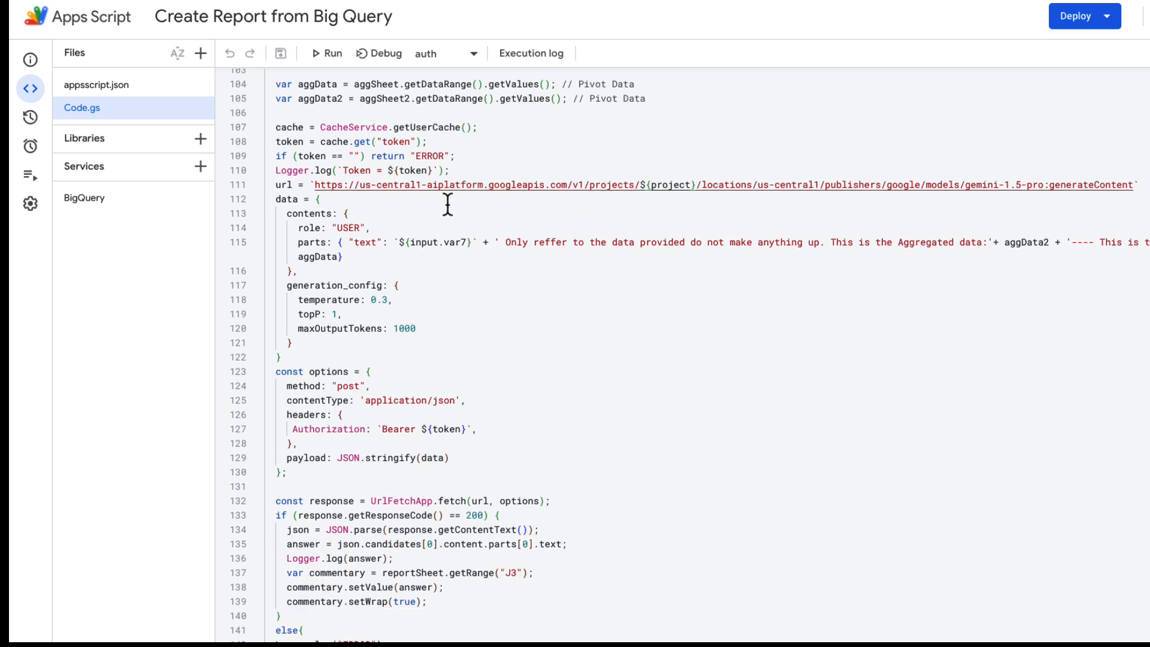
{"action": "mouse_move", "coordinate": [278, 271]}
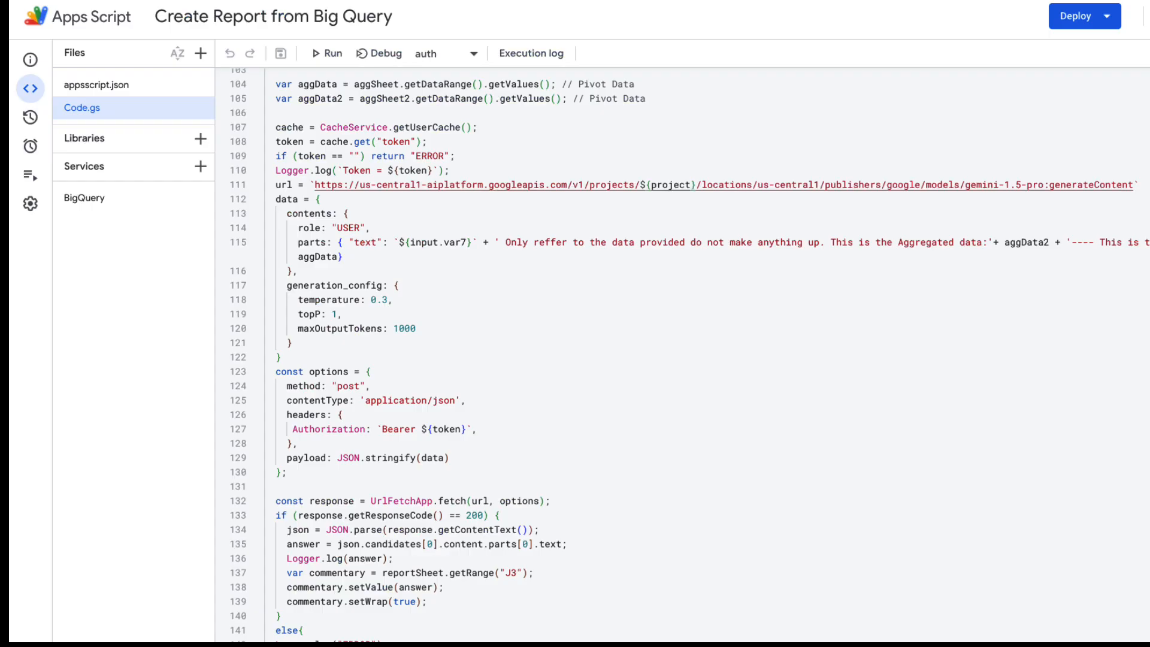
{"action": "mouse_move", "coordinate": [435, 278]}
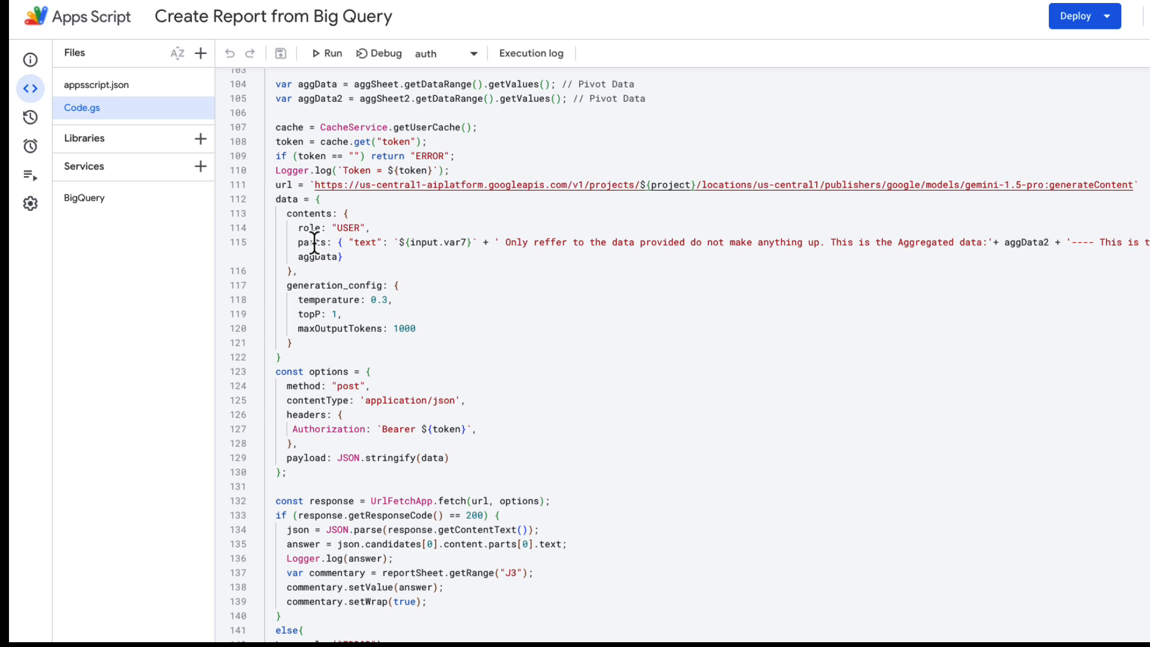
{"action": "mouse_move", "coordinate": [401, 242]}
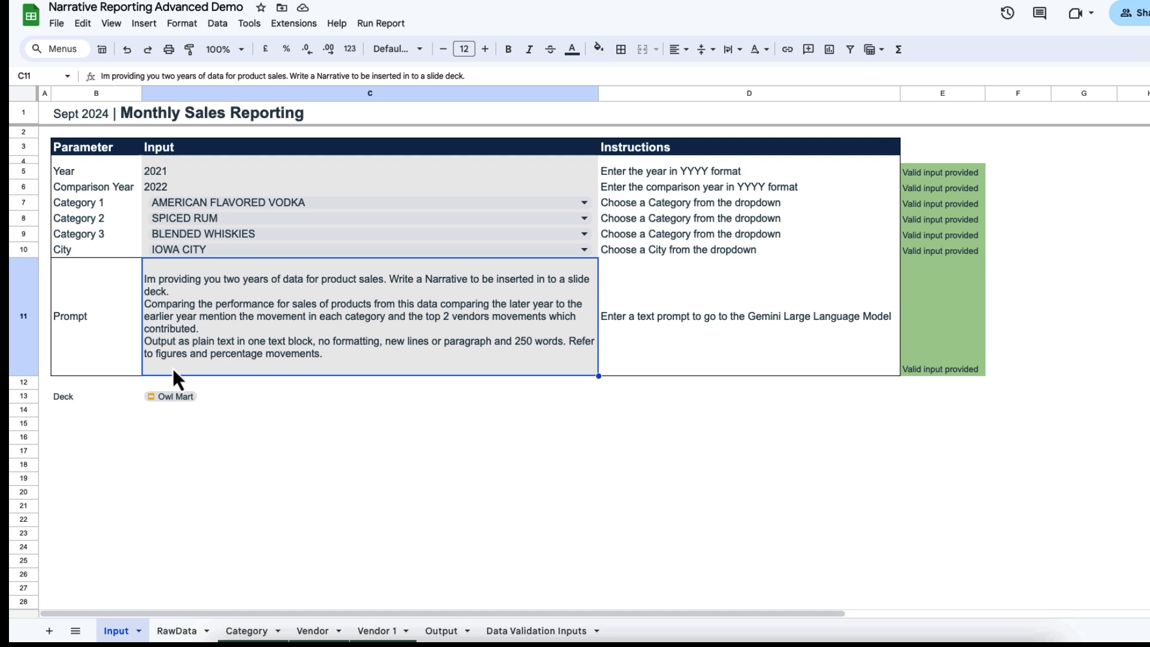
{"action": "mouse_move", "coordinate": [278, 322]}
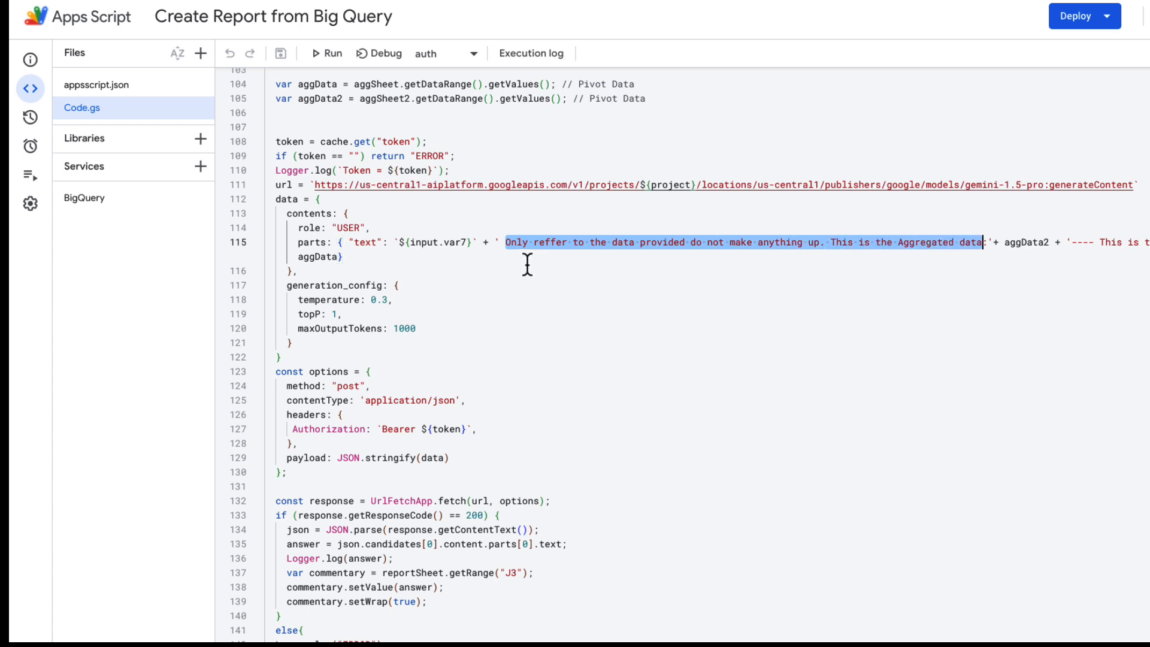
{"action": "mouse_move", "coordinate": [760, 252]}
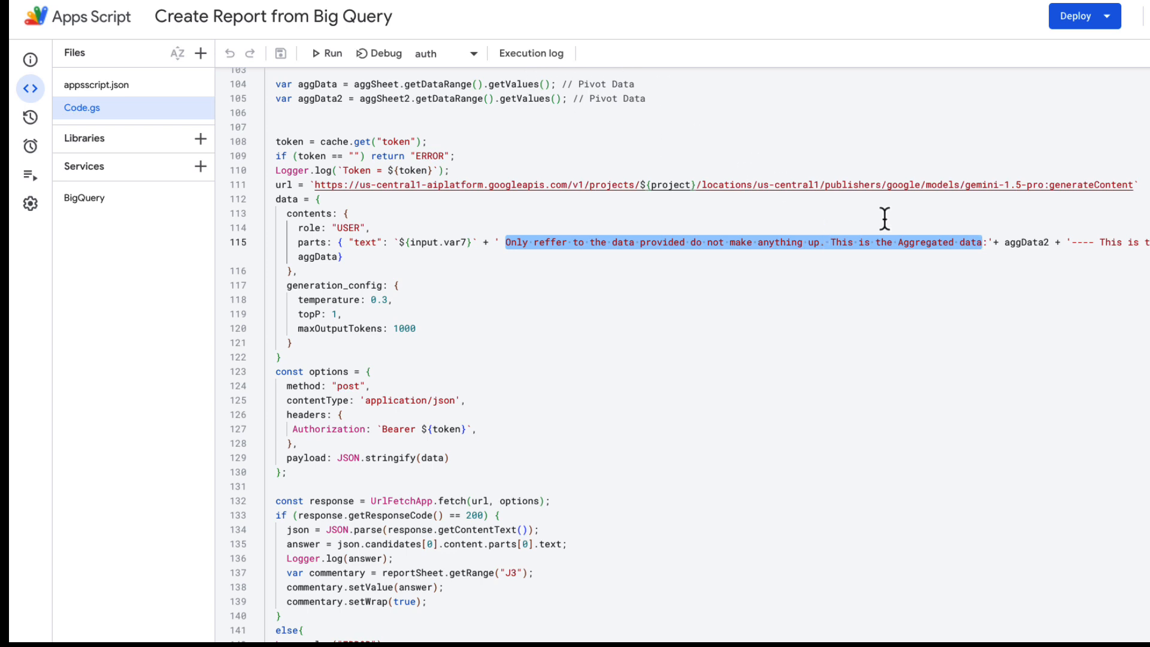
{"action": "scroll", "scroll_direction": "down", "scroll_amount": 3}
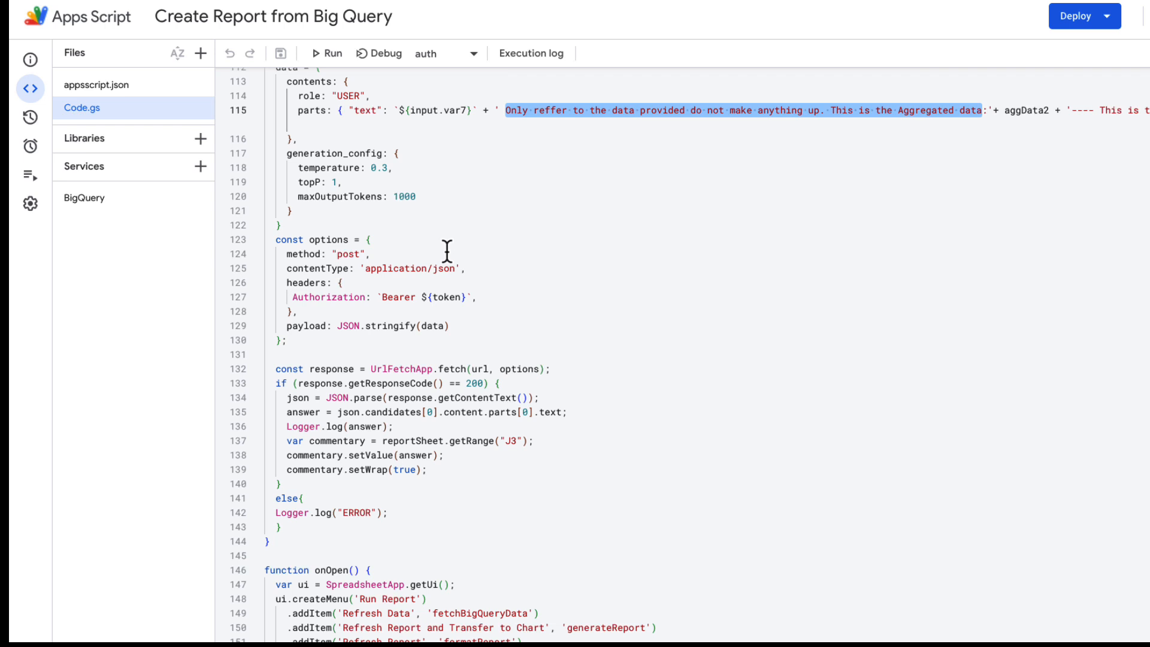
{"action": "mouse_move", "coordinate": [446, 368]}
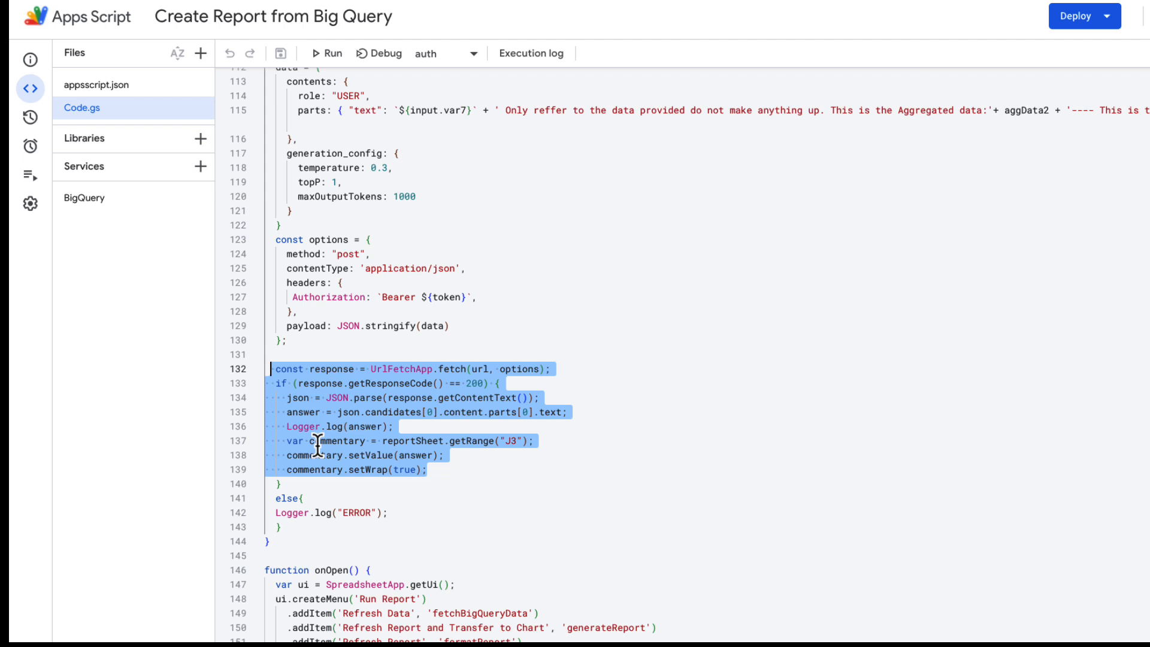
{"action": "mouse_move", "coordinate": [441, 439]}
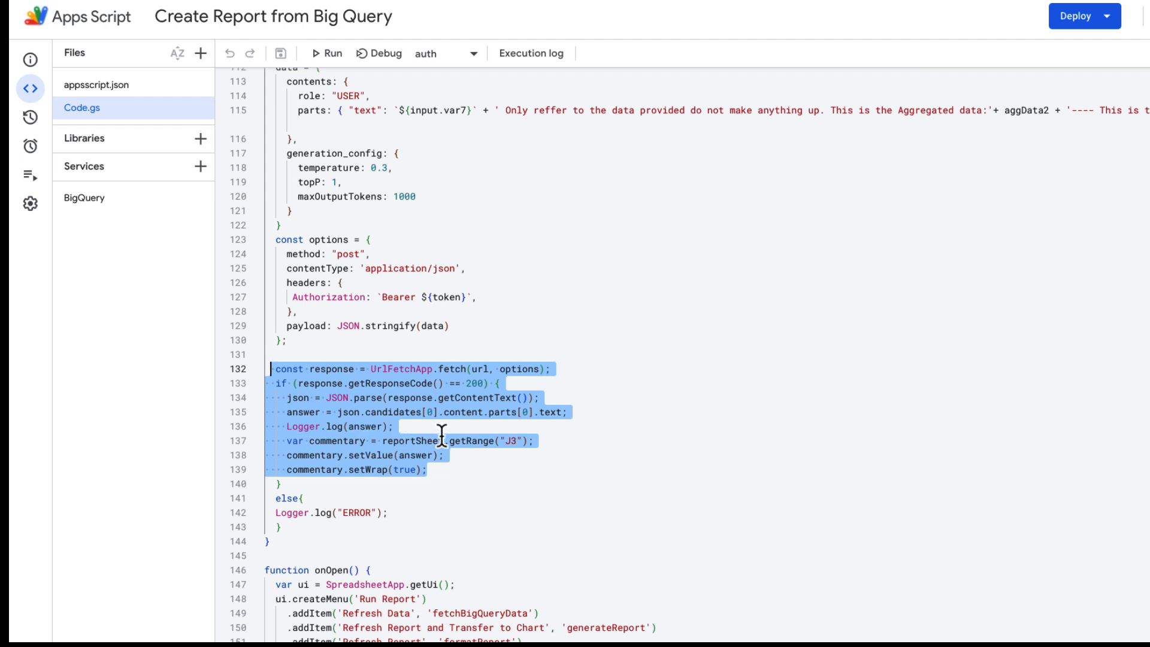
{"action": "mouse_move", "coordinate": [521, 448]}
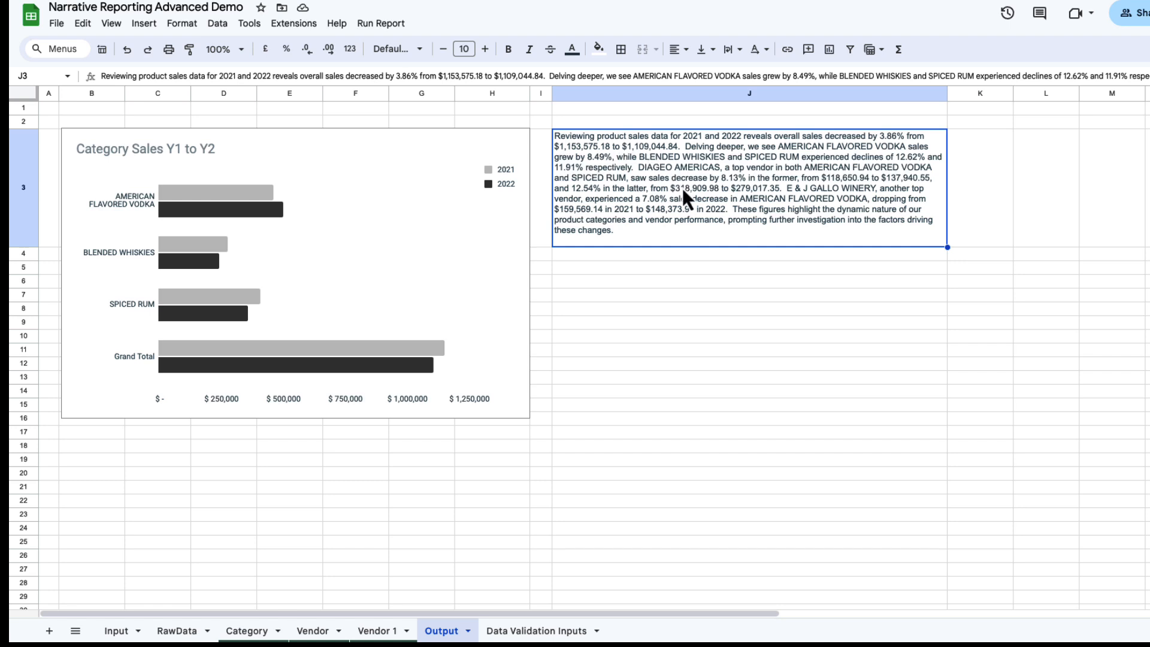
{"action": "mouse_move", "coordinate": [670, 151]}
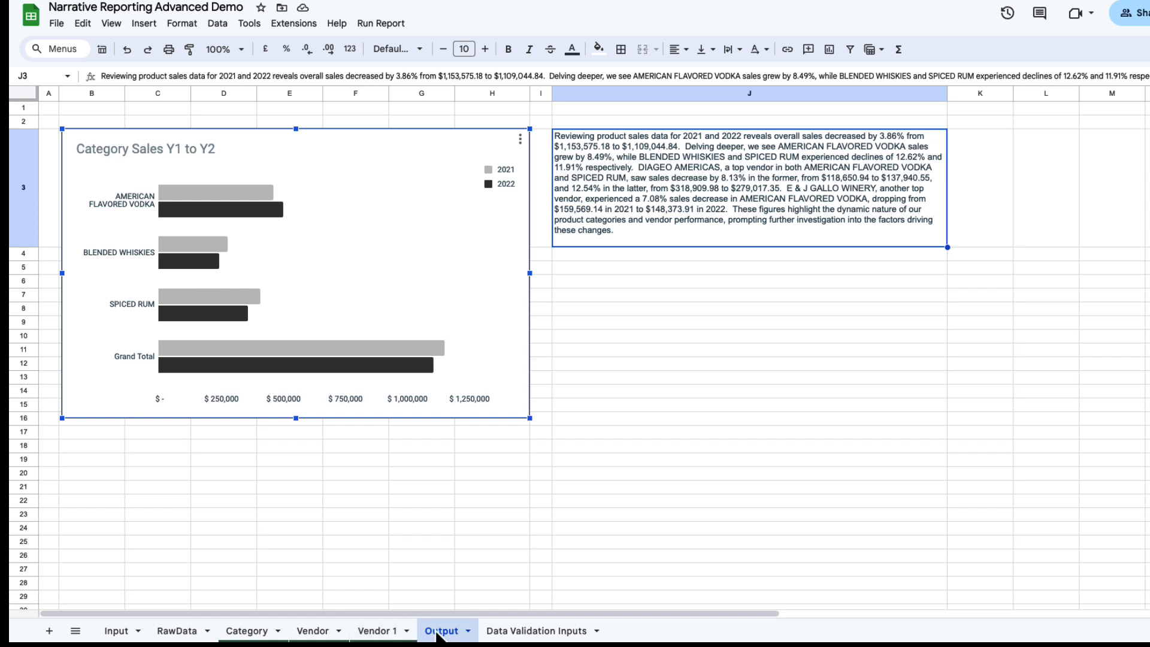
{"action": "mouse_move", "coordinate": [521, 330]}
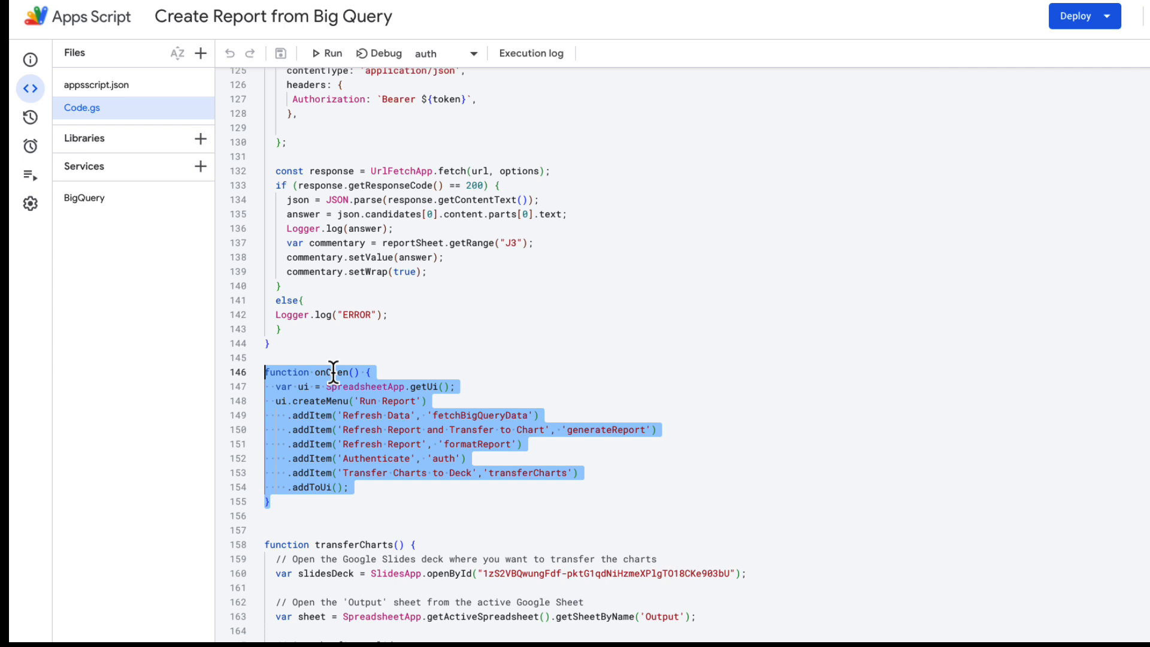
{"action": "mouse_move", "coordinate": [316, 415]}
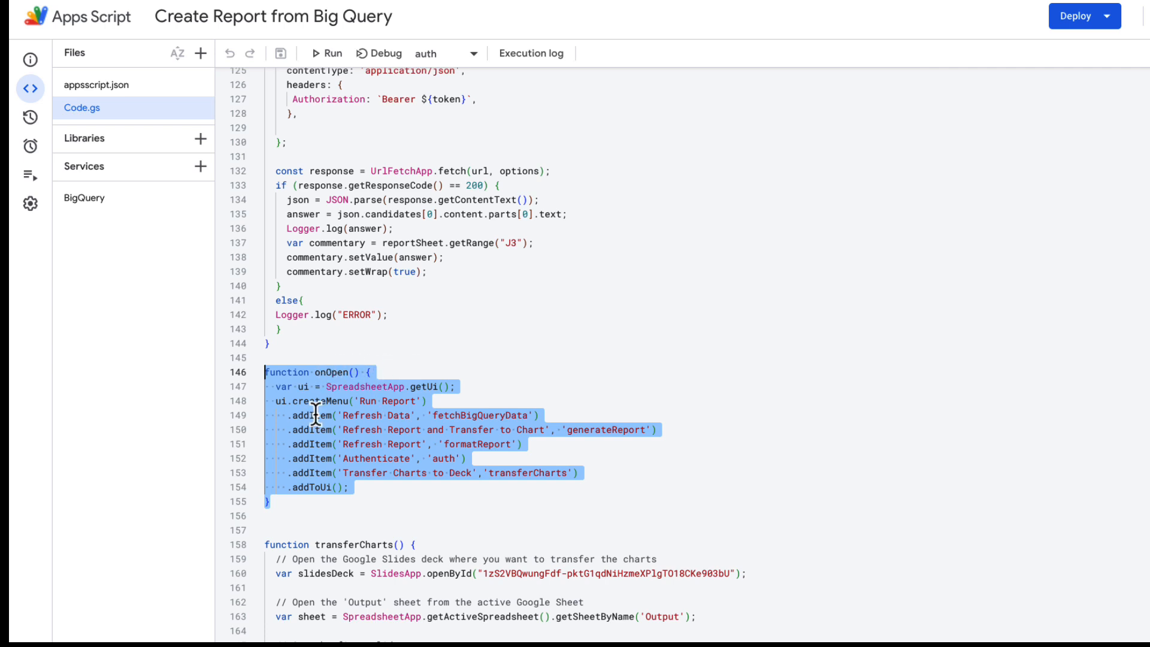
{"action": "mouse_move", "coordinate": [500, 457]}
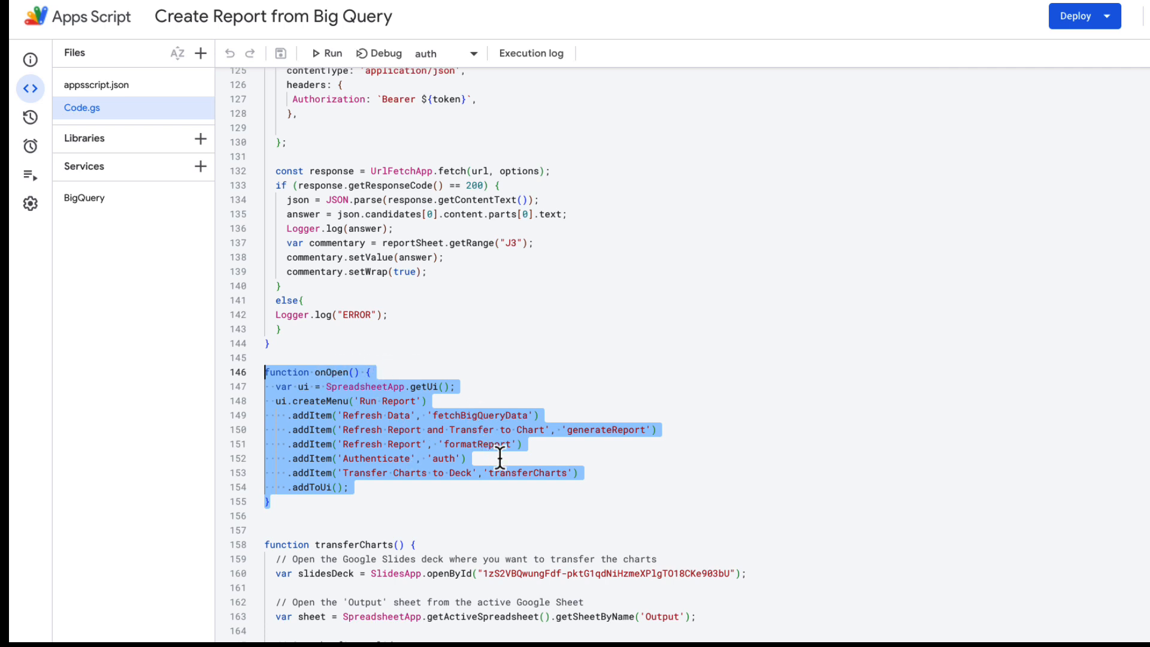
{"action": "scroll", "scroll_direction": "down", "scroll_amount": 3}
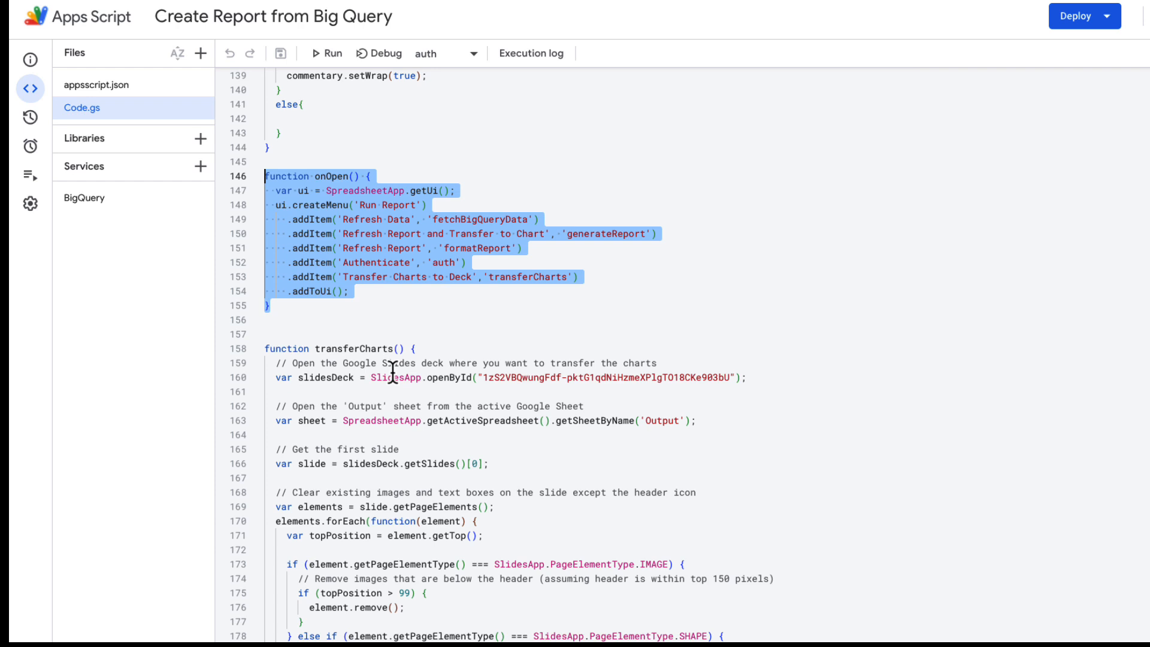
{"action": "mouse_move", "coordinate": [389, 349]}
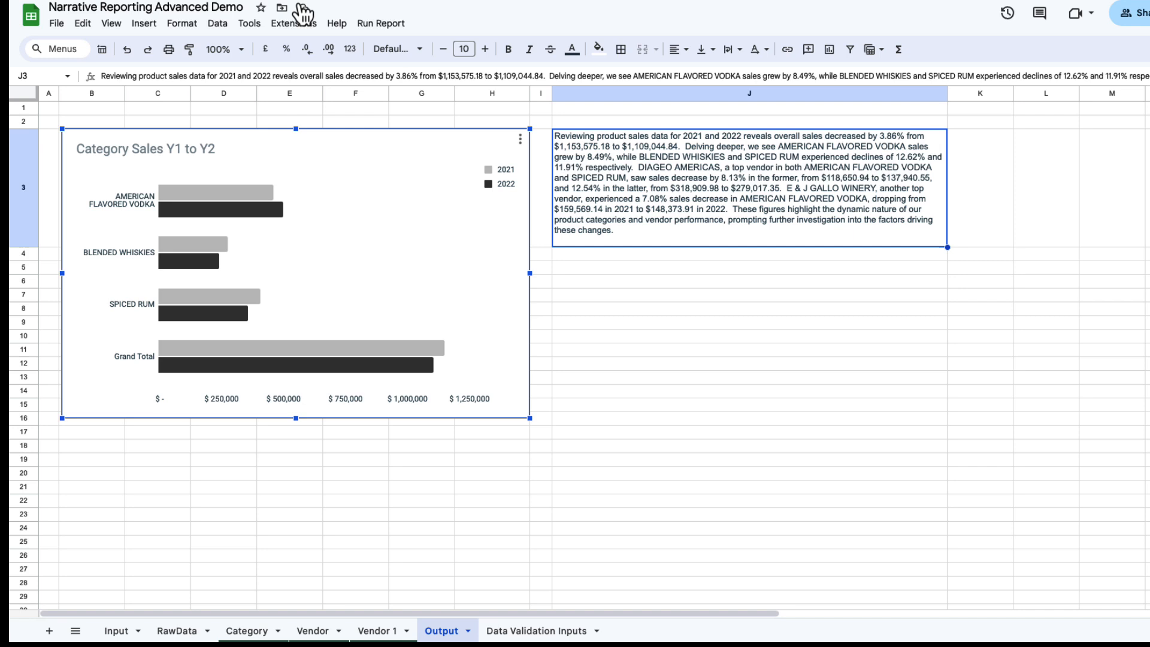
Step: Open the Run Report menu showing Refresh Data, Authenticate and Transfer Charts to Deck
{"action": "left_click", "coordinate": [379, 23]}
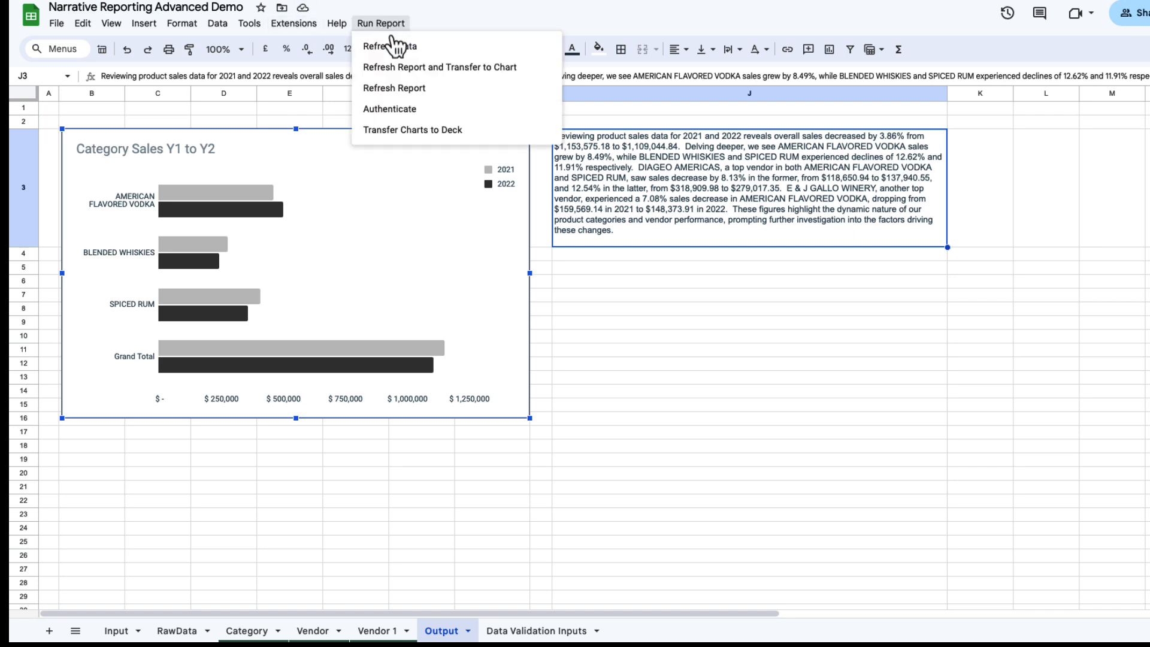
{"action": "mouse_move", "coordinate": [415, 130]}
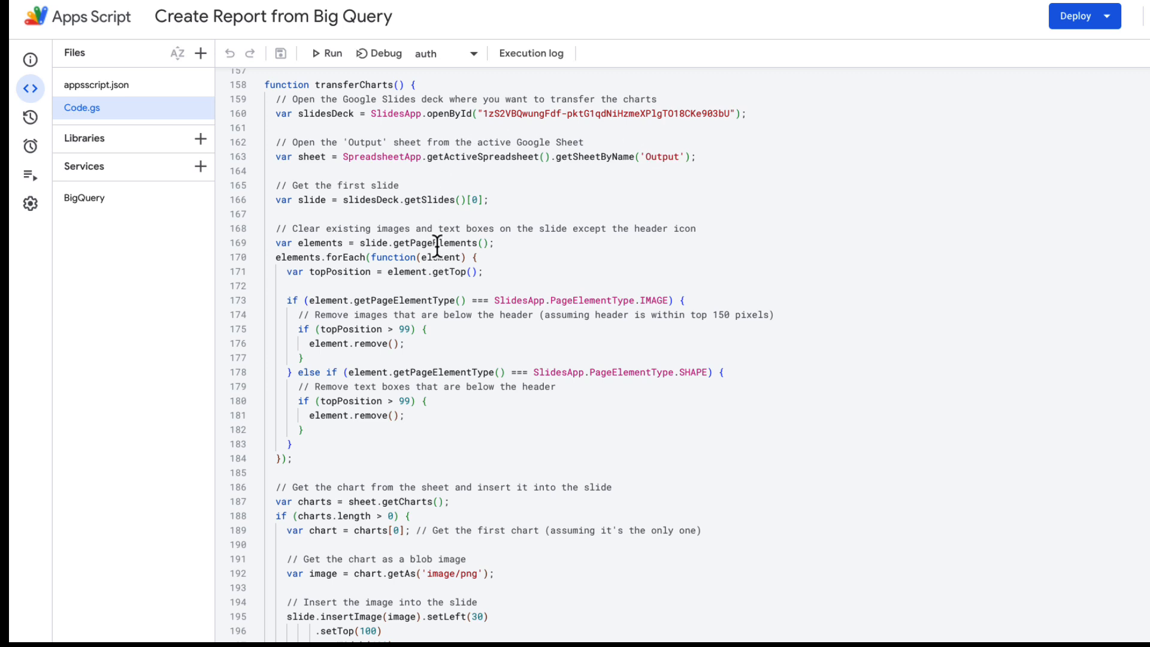
{"action": "mouse_move", "coordinate": [372, 450]}
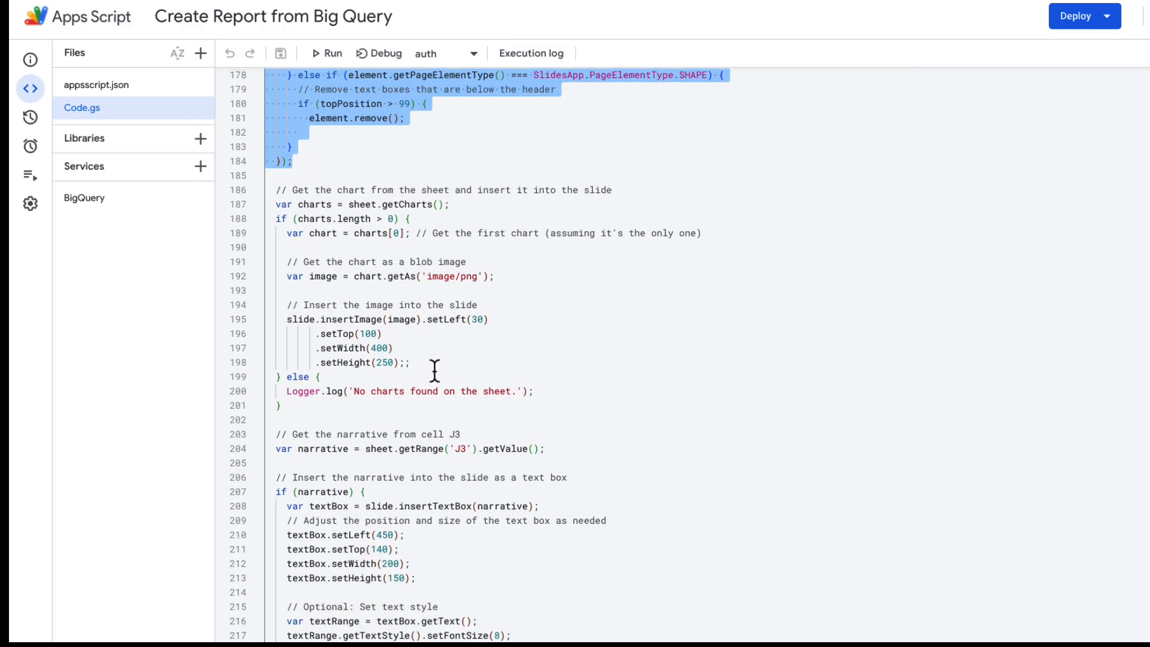
{"action": "mouse_move", "coordinate": [365, 205]}
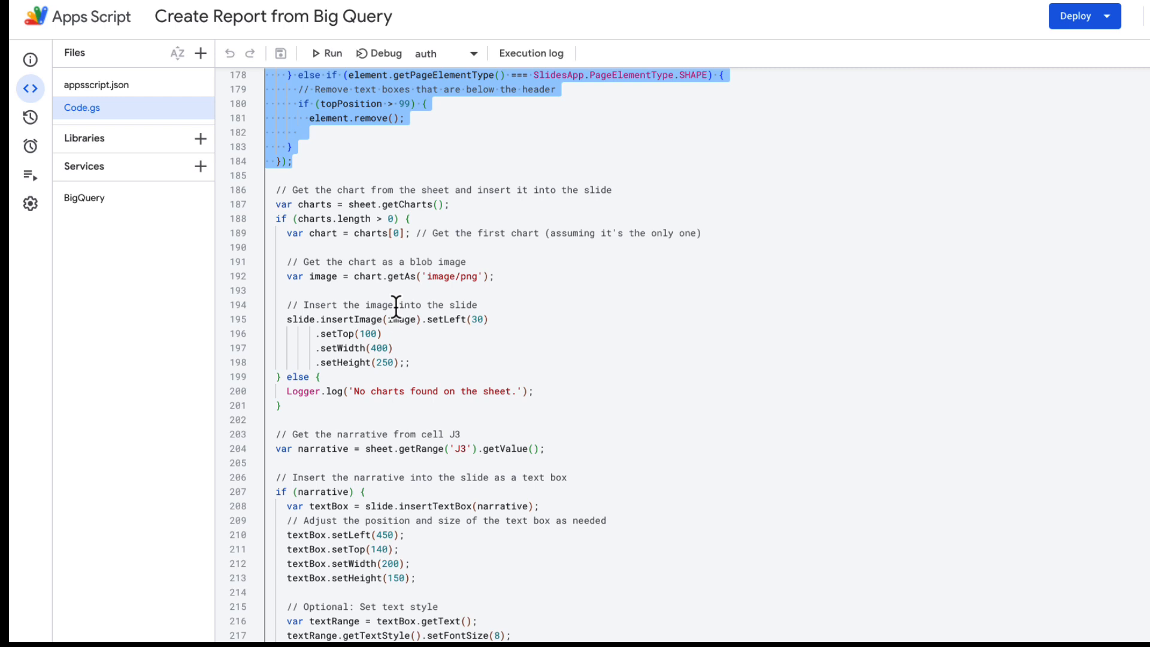
{"action": "mouse_move", "coordinate": [364, 314]}
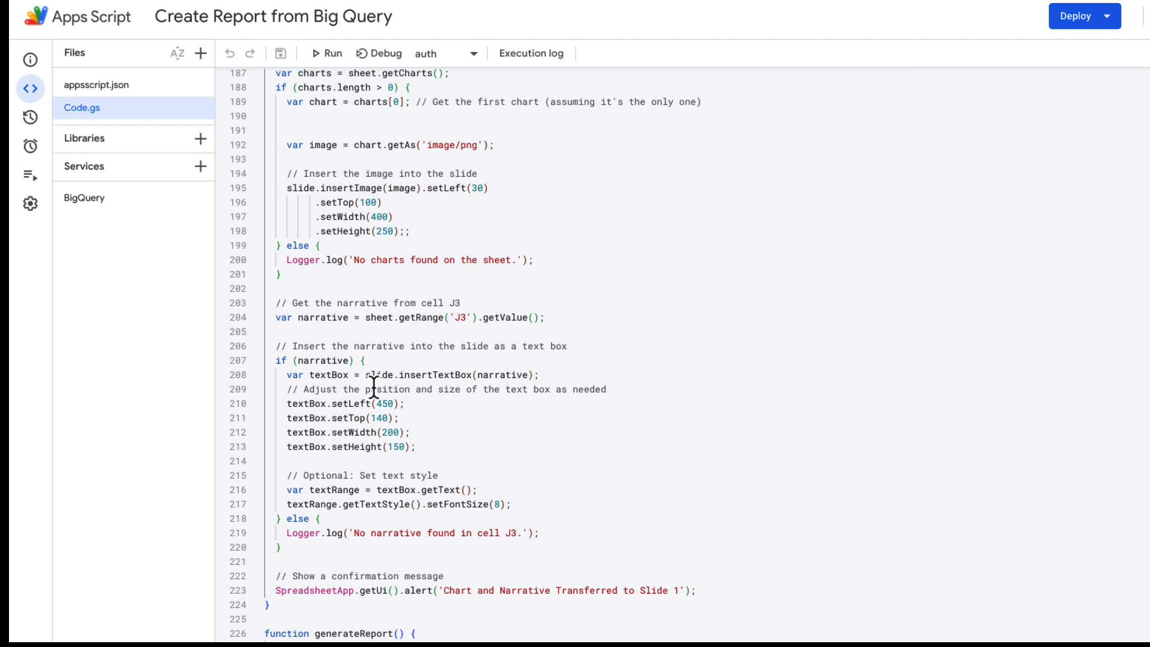
{"action": "scroll", "scroll_direction": "down", "scroll_amount": 3}
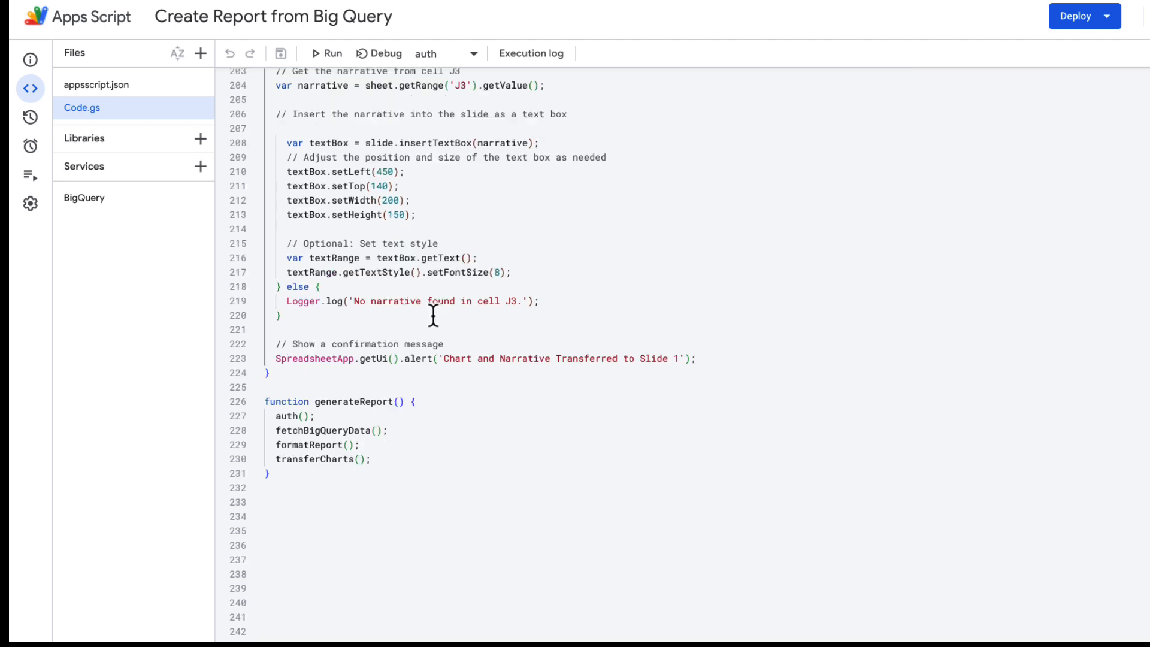
{"action": "left_click_drag", "start_coordinate": [265, 401], "coordinate": [275, 473]}
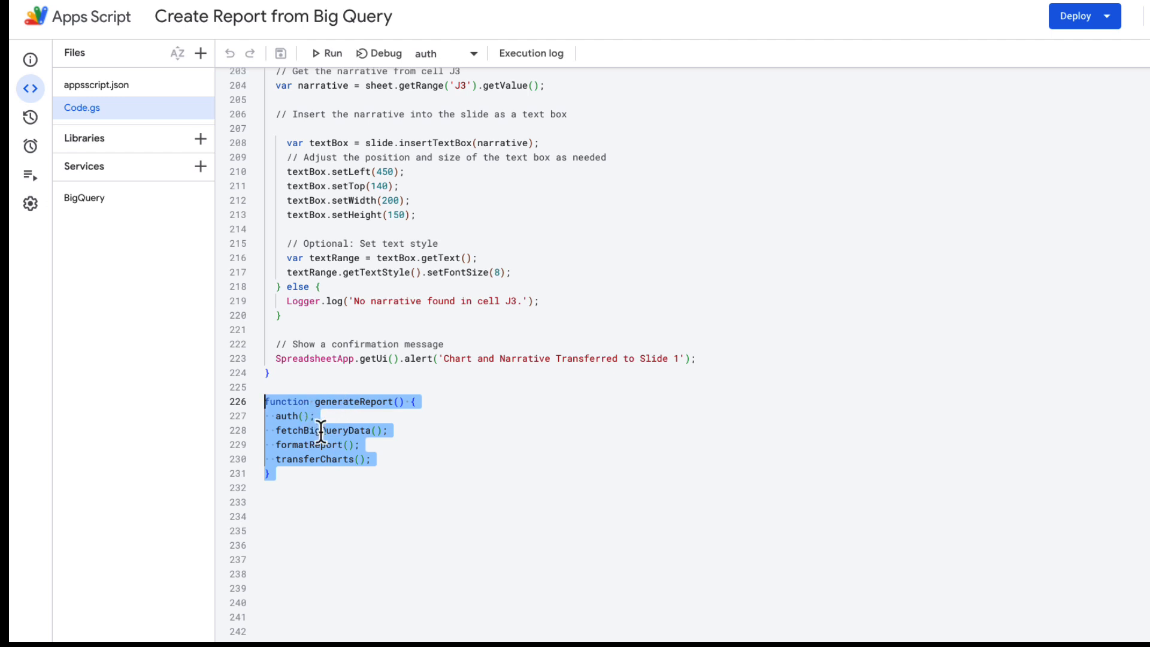
{"action": "mouse_move", "coordinate": [330, 437]}
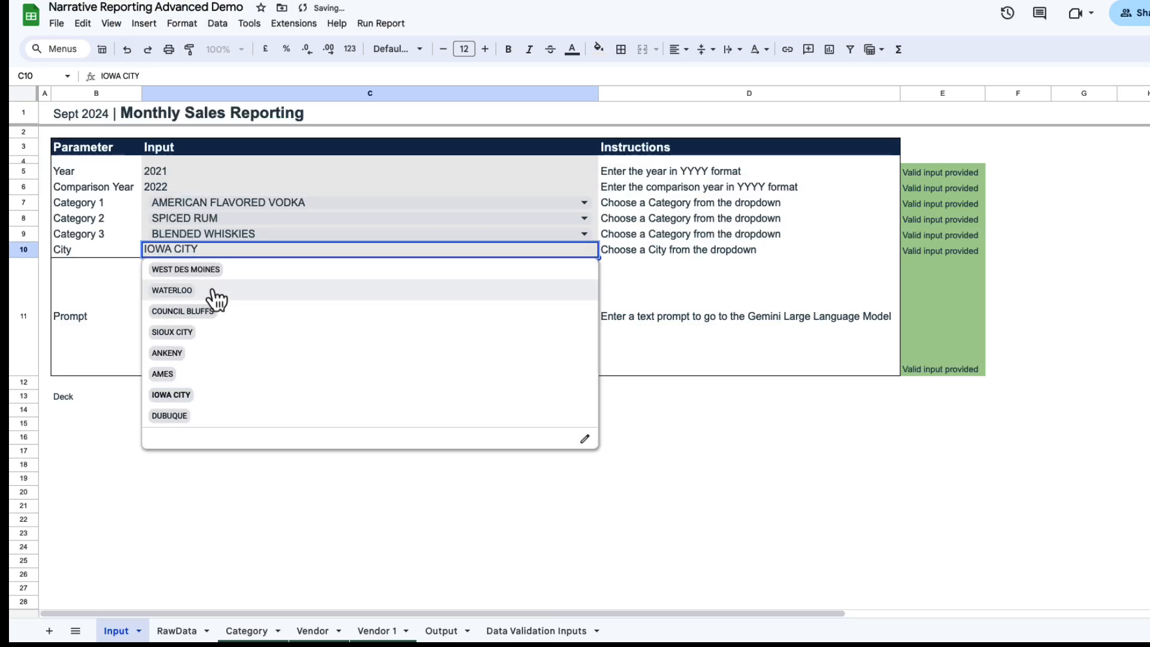
Step: Set City to WATERLOO, run Refresh Report and Transfer to Chart, and check Category and Output
{"action": "left_click", "coordinate": [170, 290]}
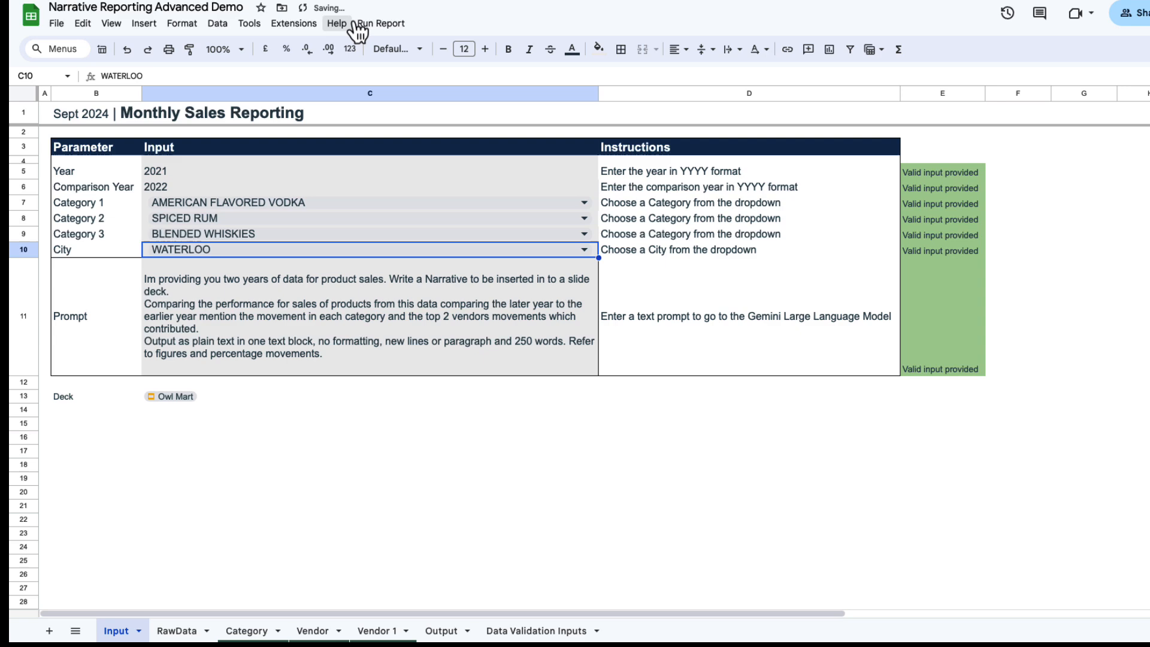
{"action": "left_click", "coordinate": [380, 24]}
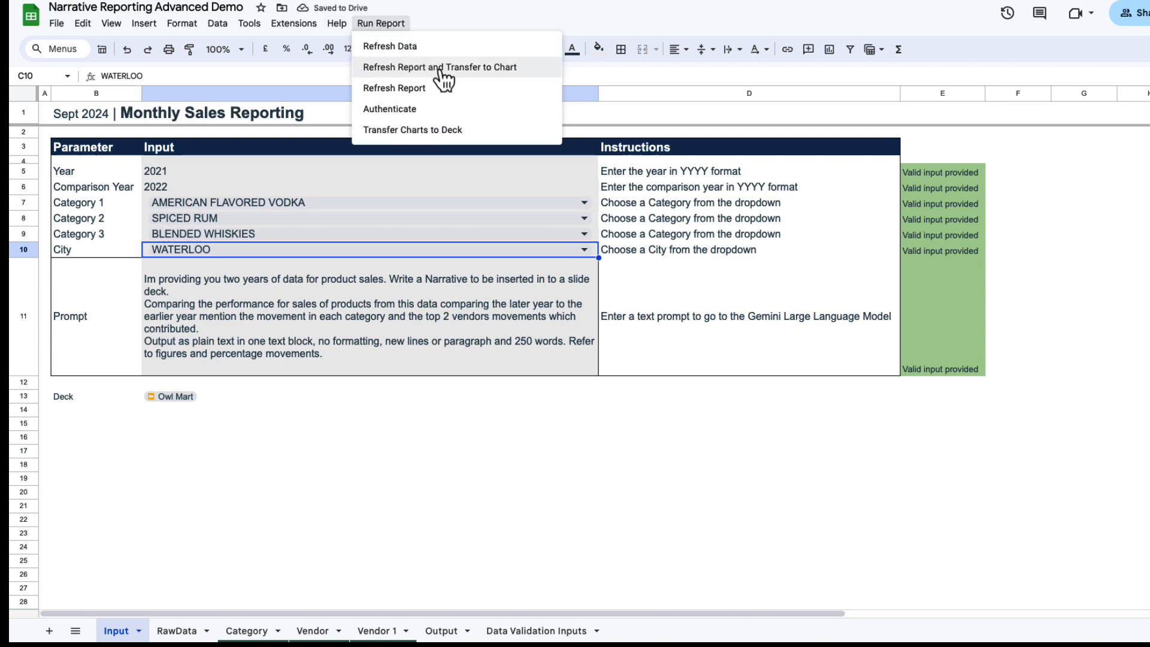
{"action": "left_click", "coordinate": [438, 67]}
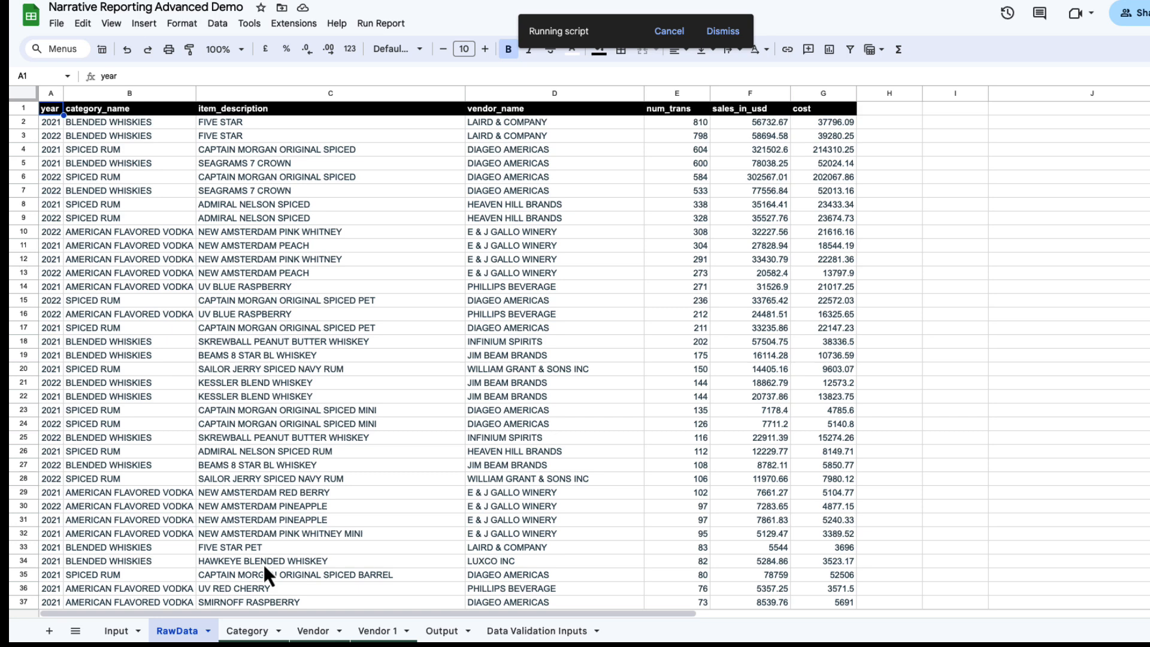
{"action": "left_click", "coordinate": [246, 630]}
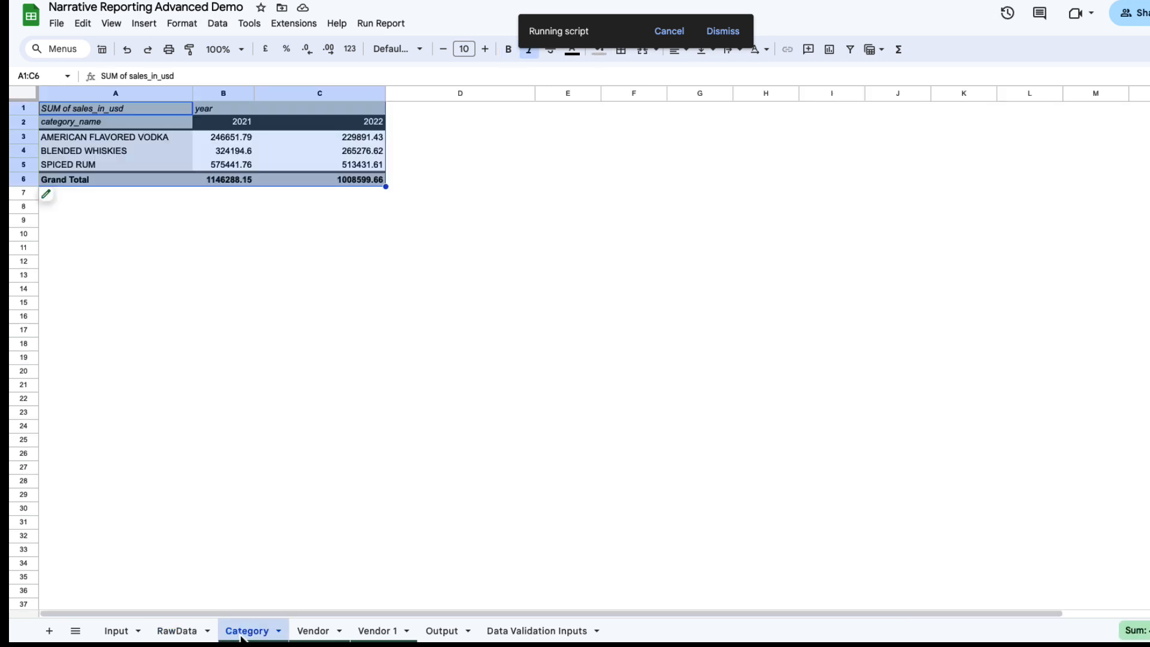
{"action": "left_click", "coordinate": [440, 630]}
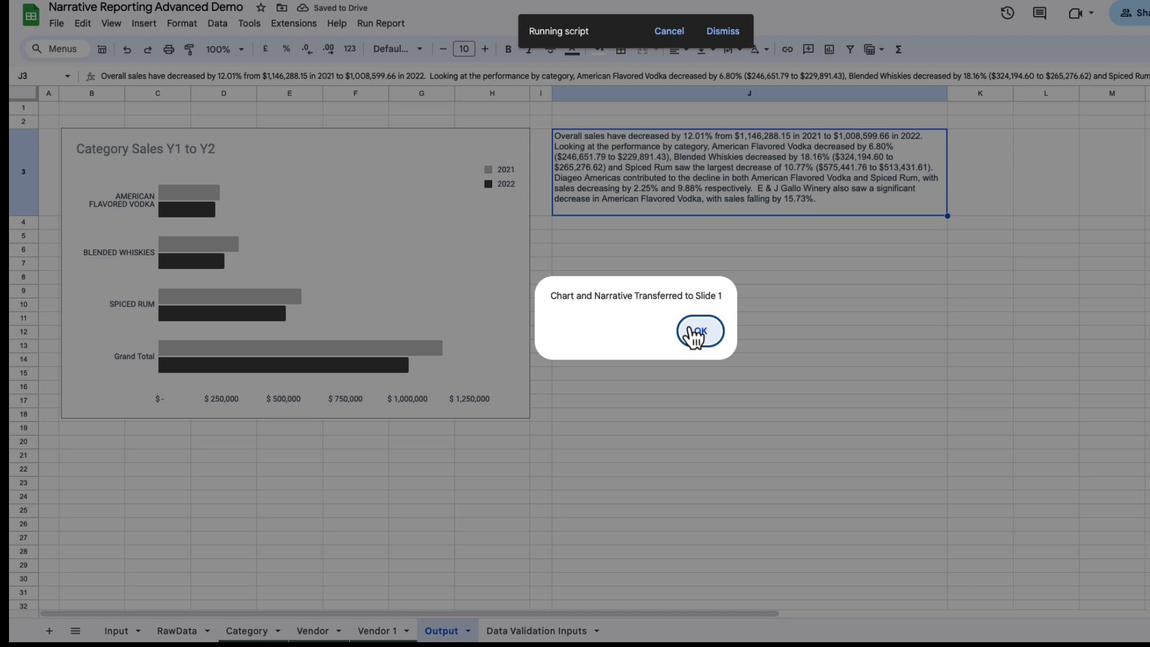
{"action": "left_click", "coordinate": [697, 331]}
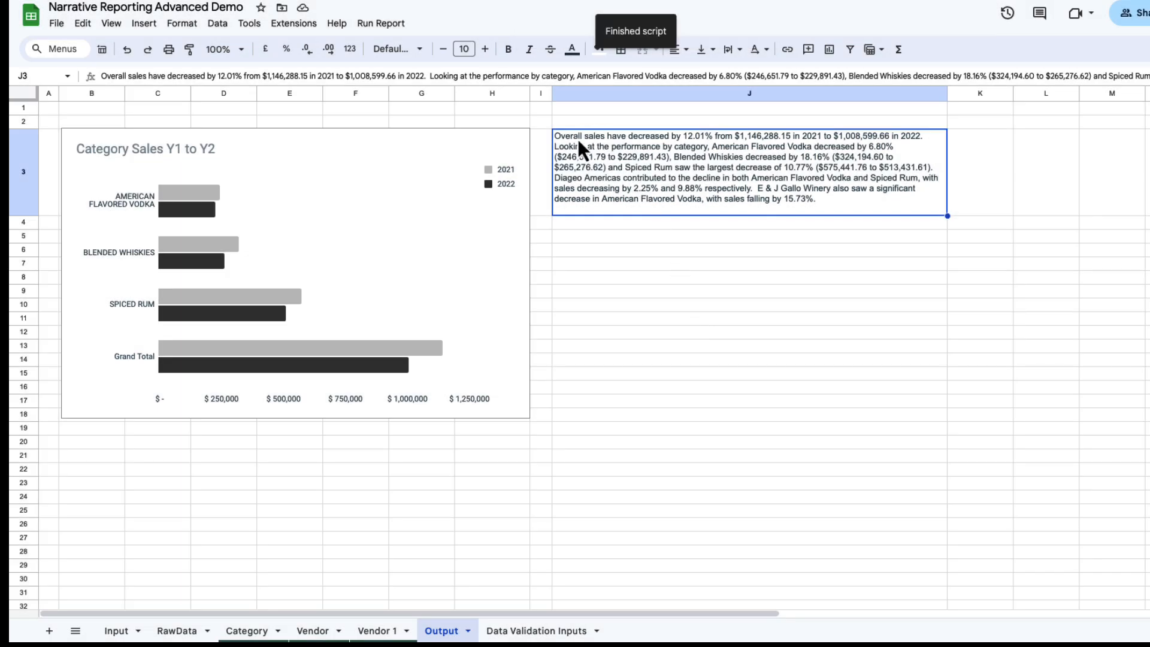